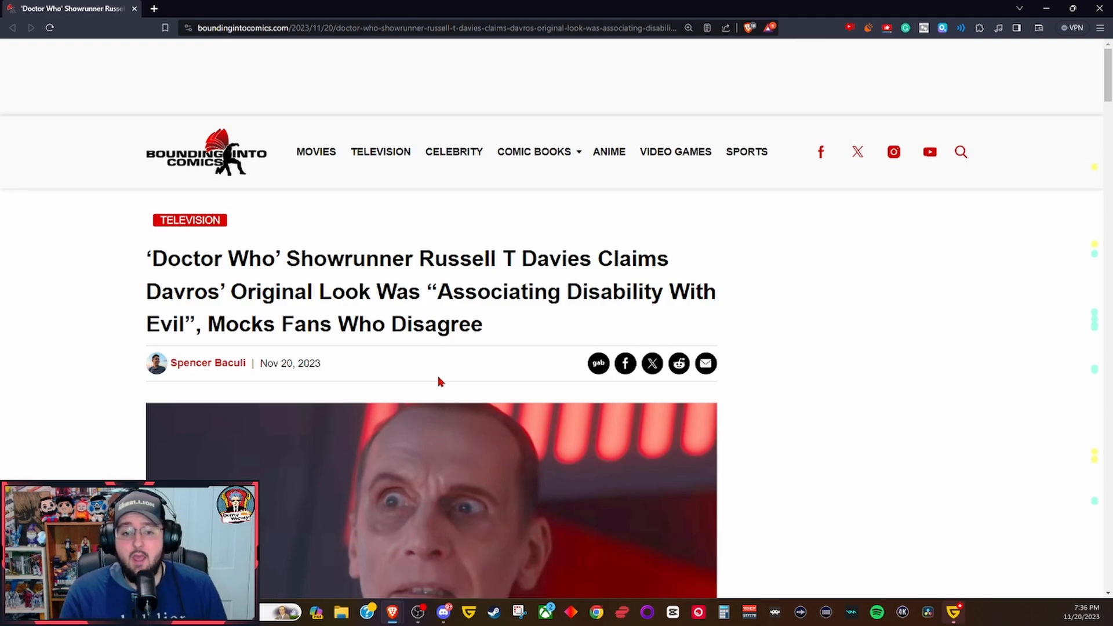
mouse_move(468, 359)
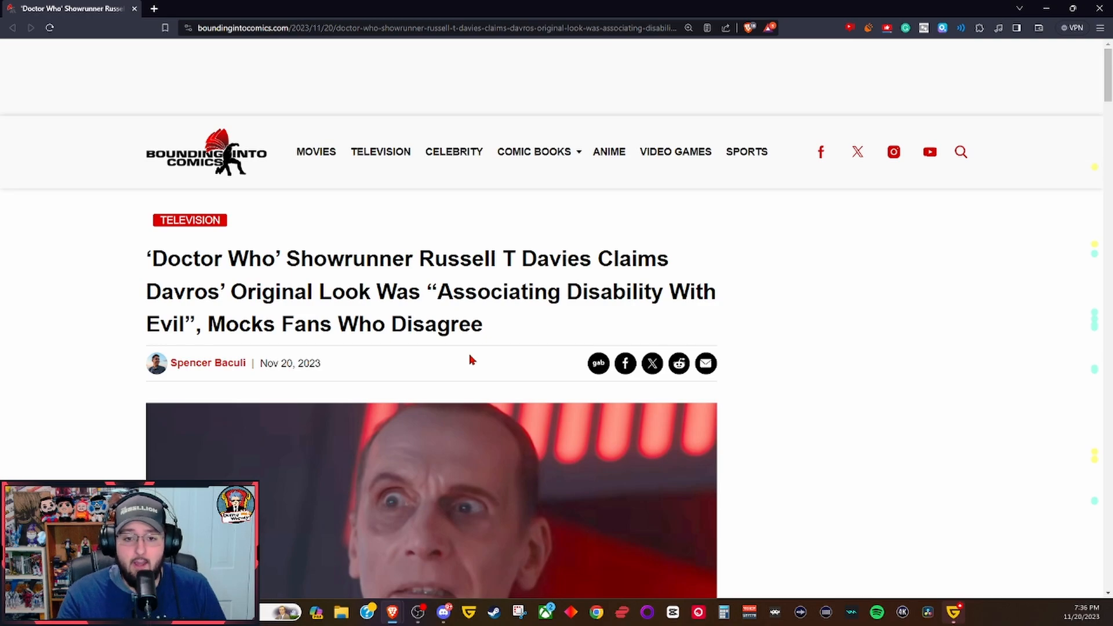
scroll("down", 3)
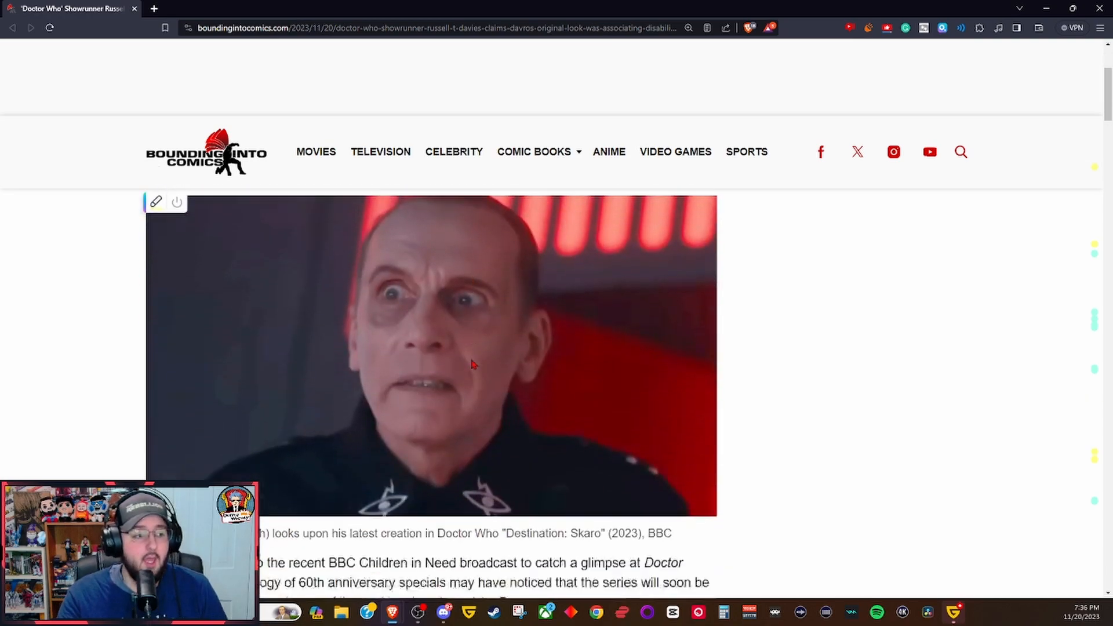
scroll("down", 3)
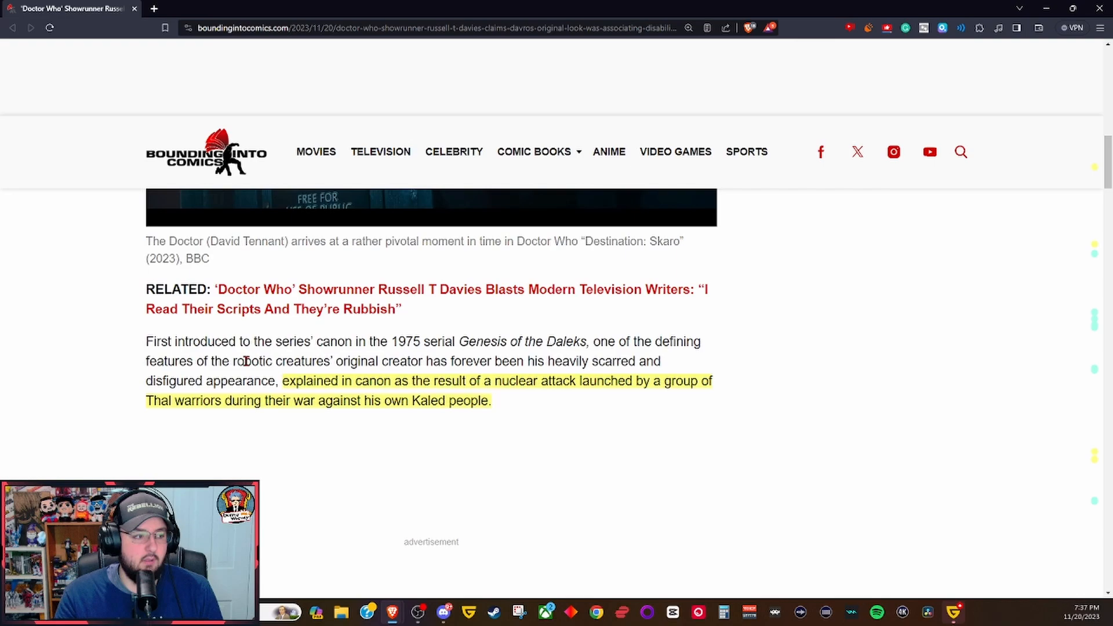
mouse_move(428, 361)
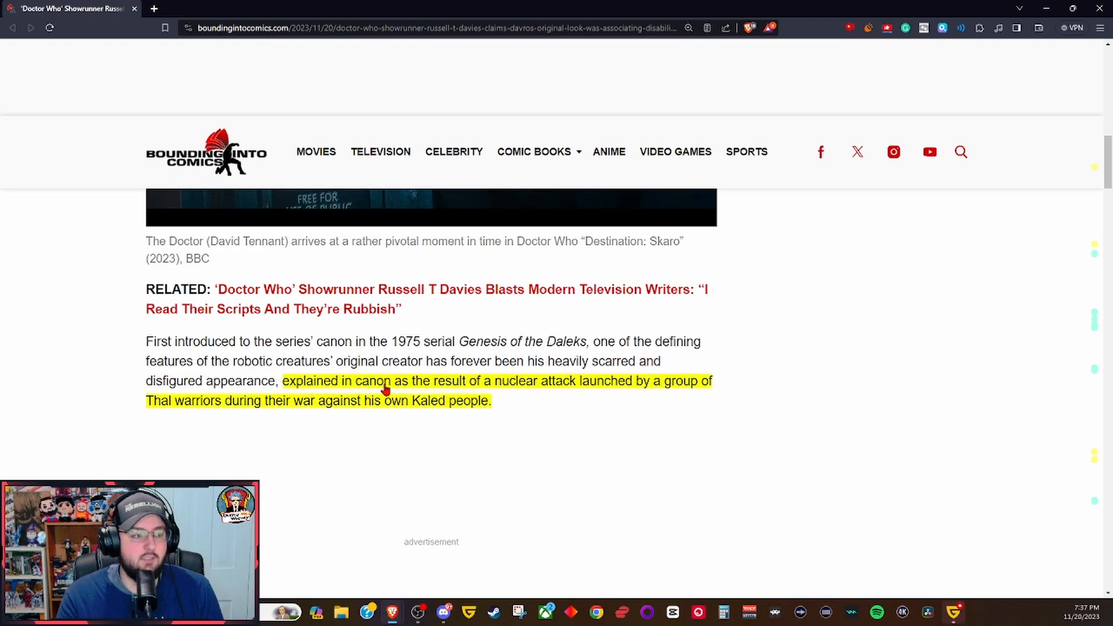
mouse_move(565, 391)
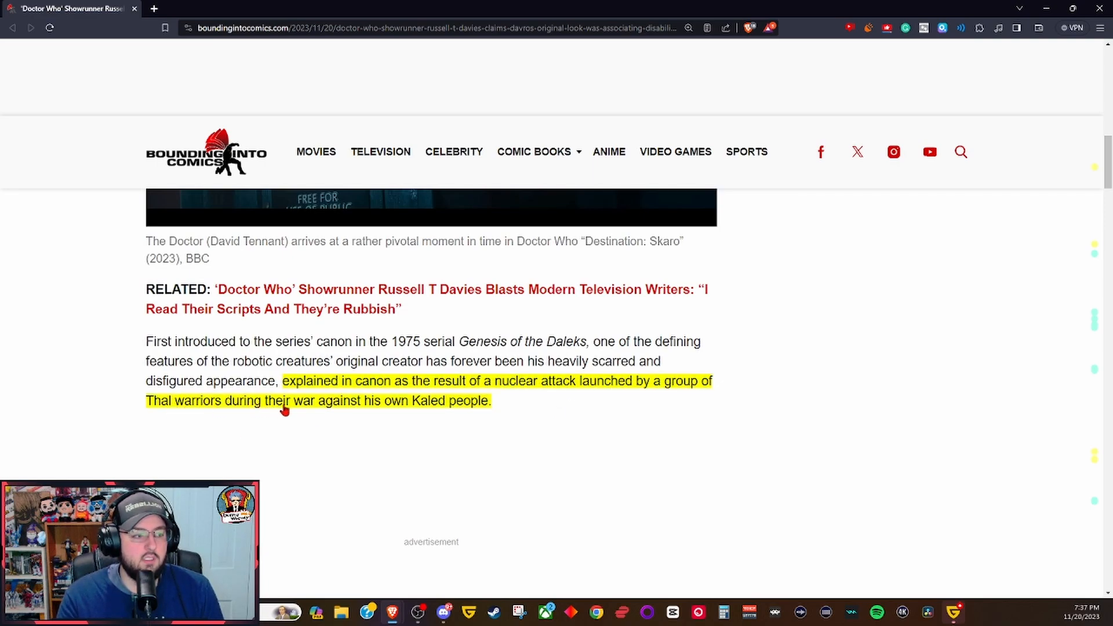
mouse_move(376, 408)
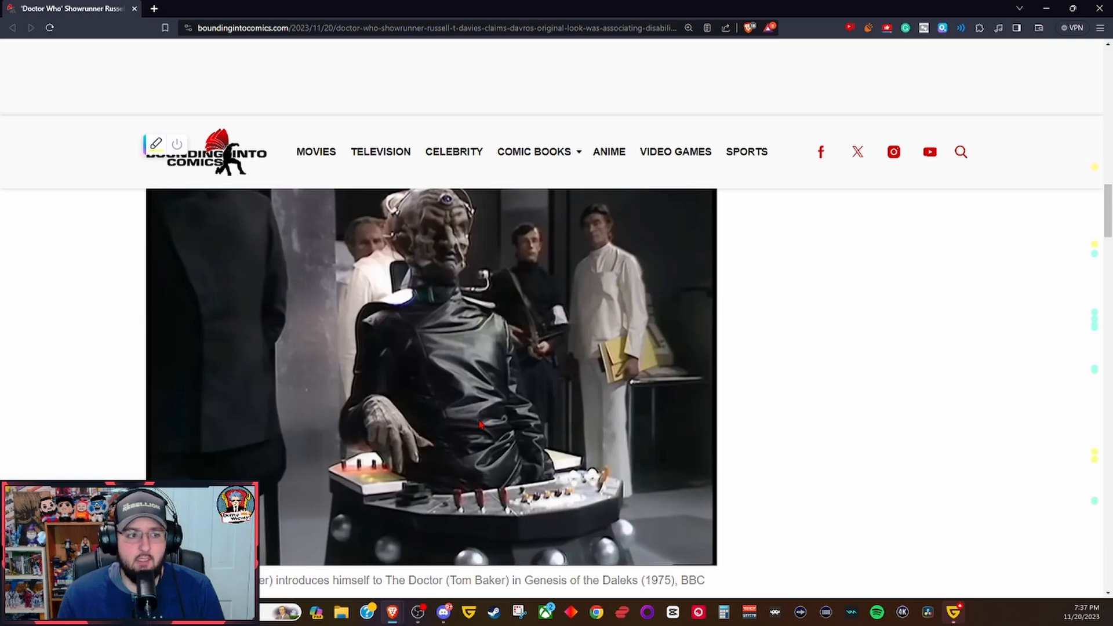
scroll("down", 3)
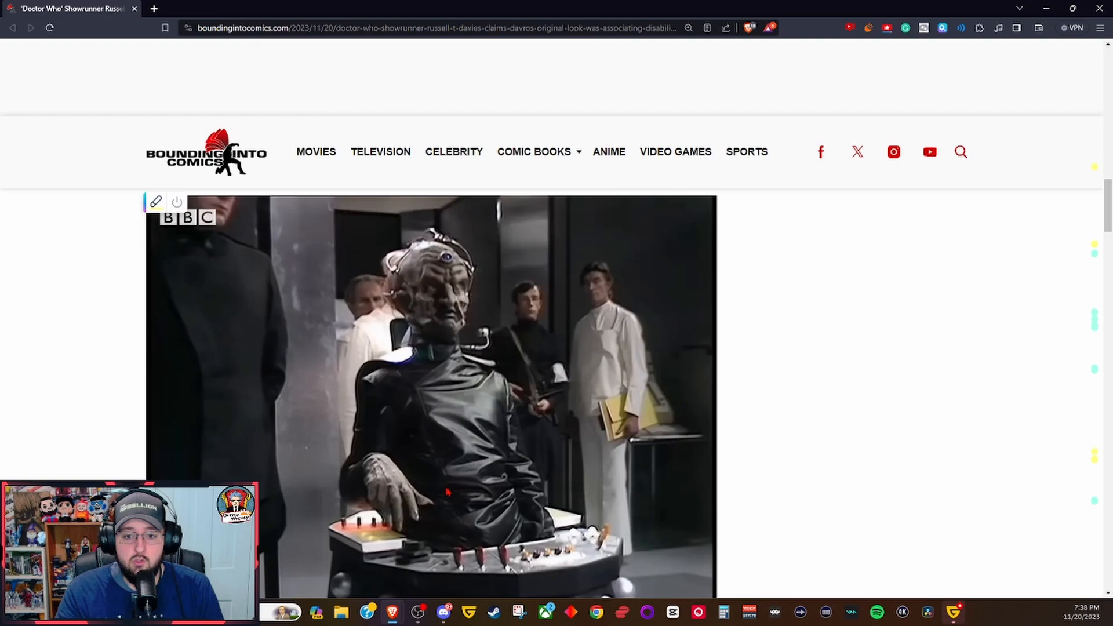
scroll("down", 3)
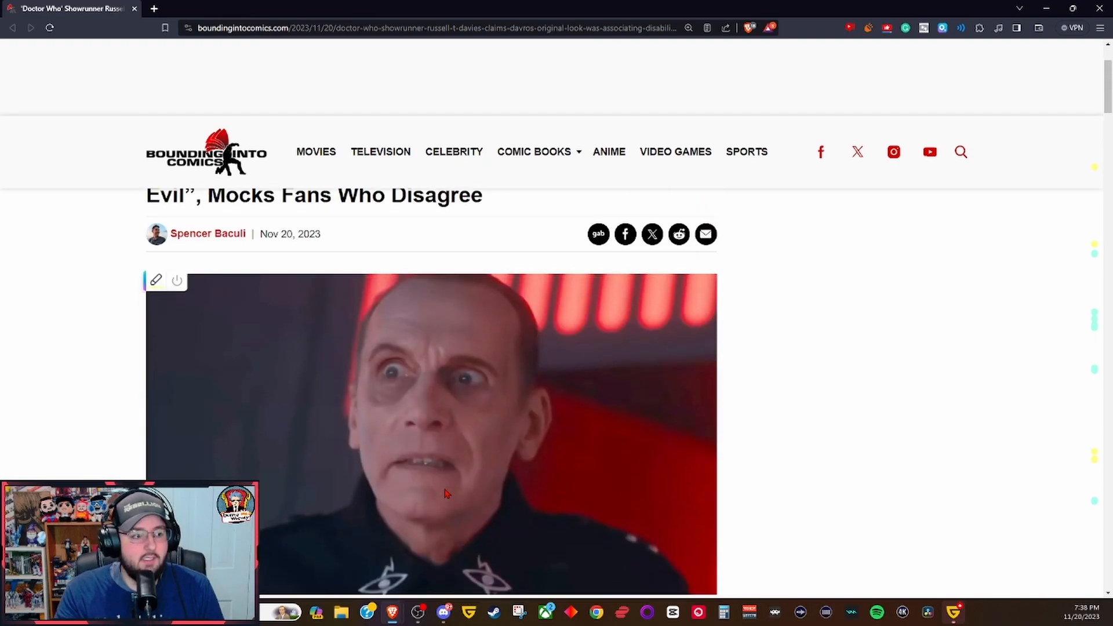
scroll("down", 3)
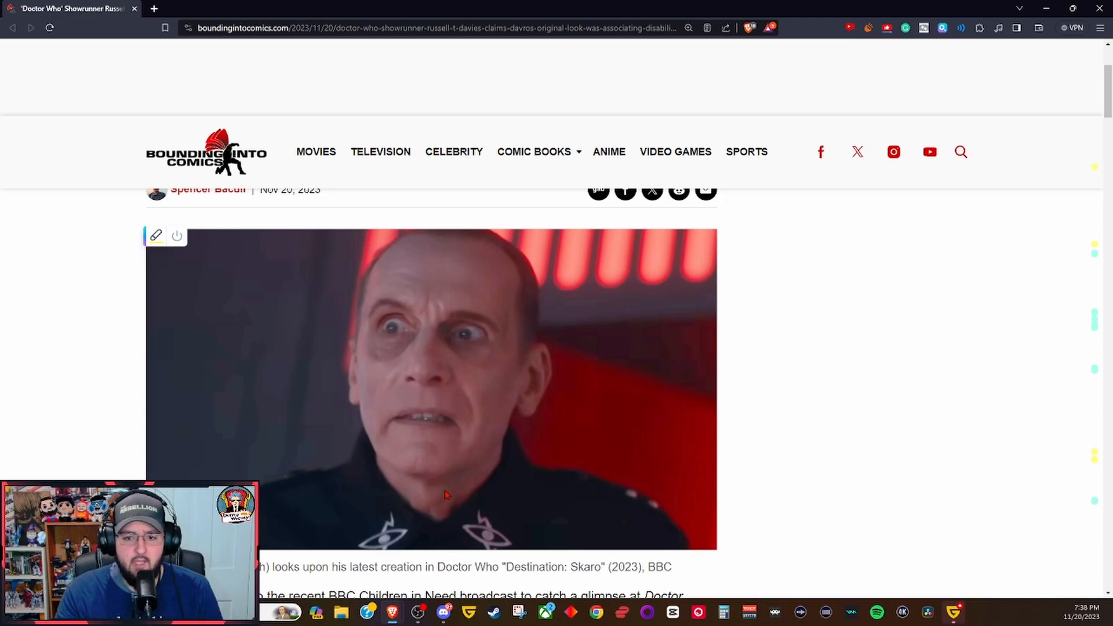
scroll("down", 3)
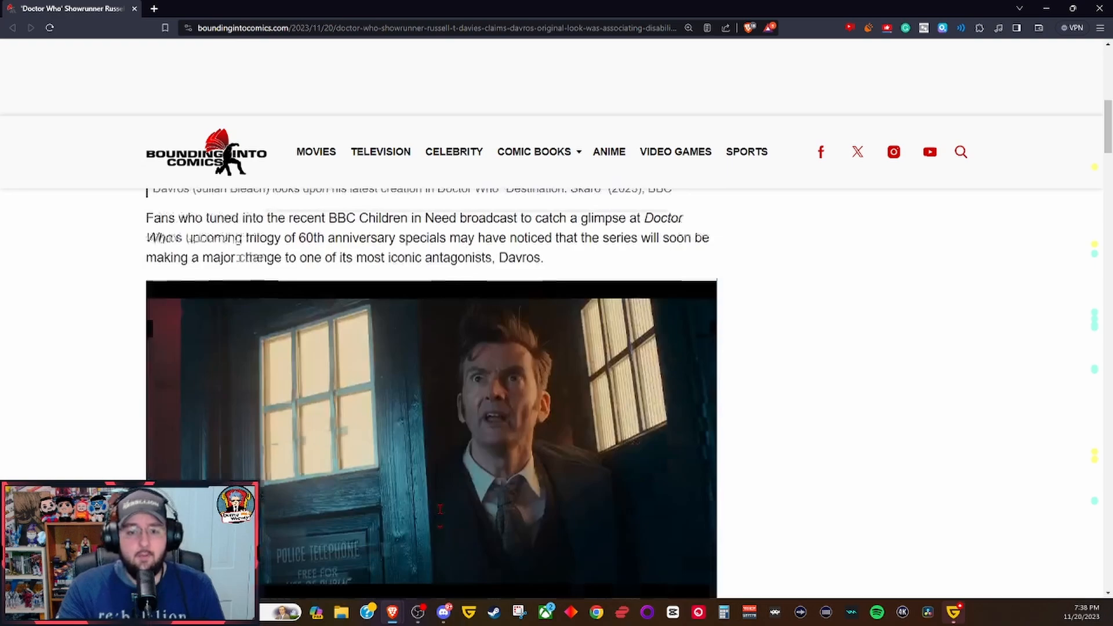
scroll("down", 3)
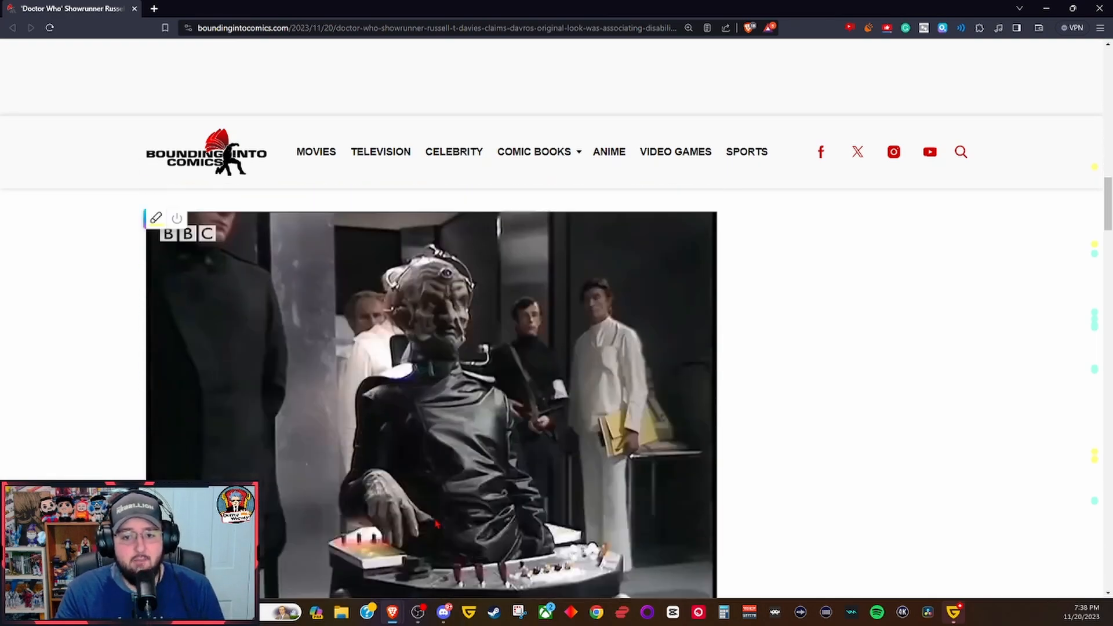
scroll("down", 3)
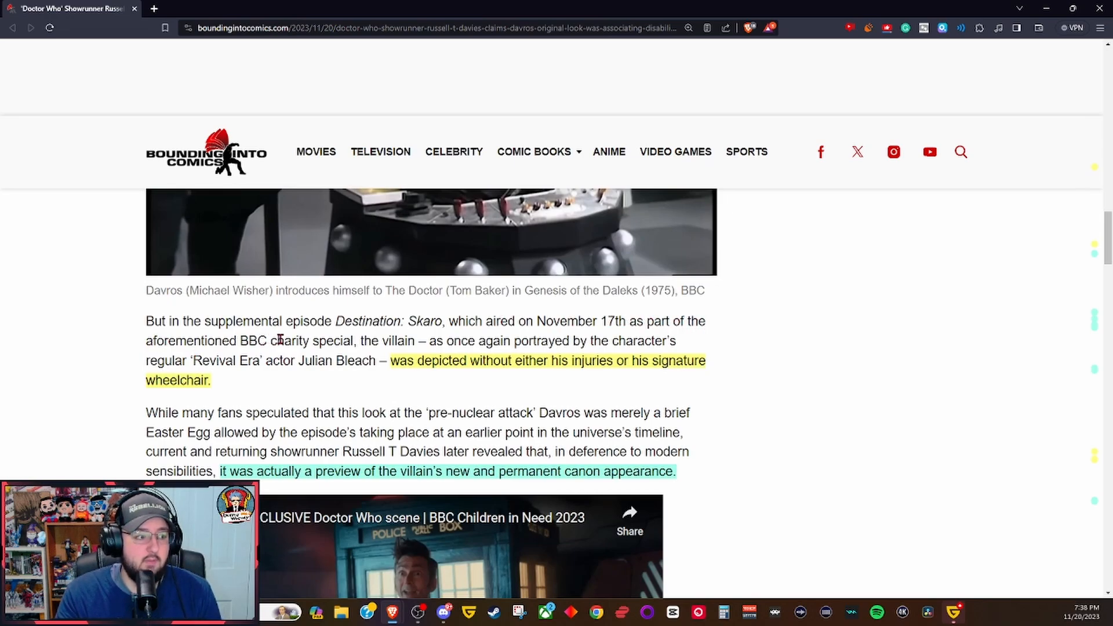
mouse_move(461, 341)
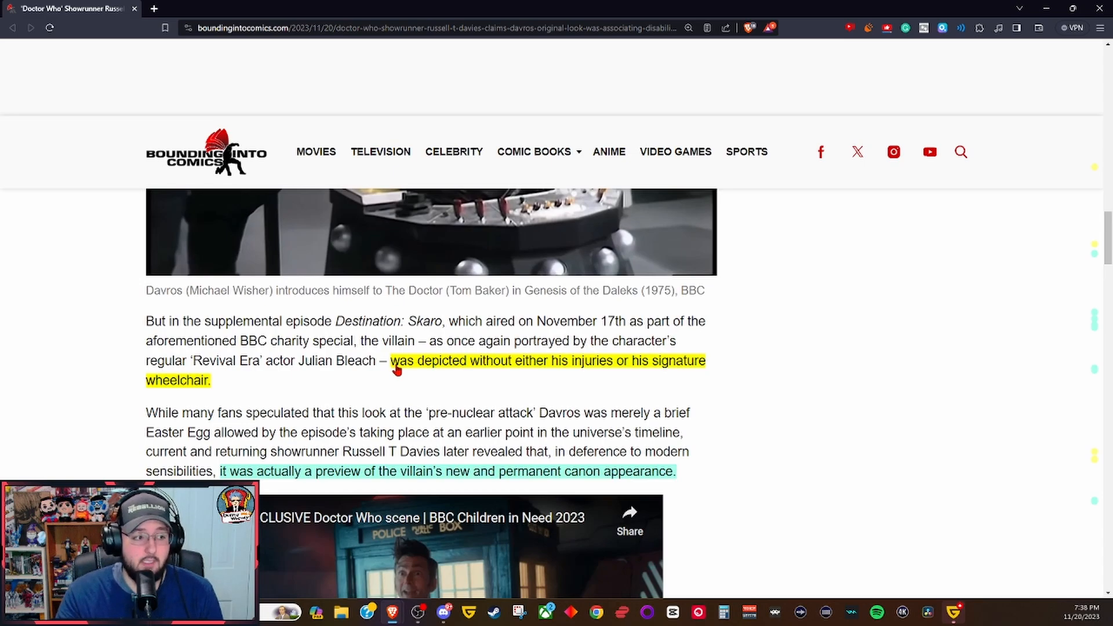
mouse_move(550, 369)
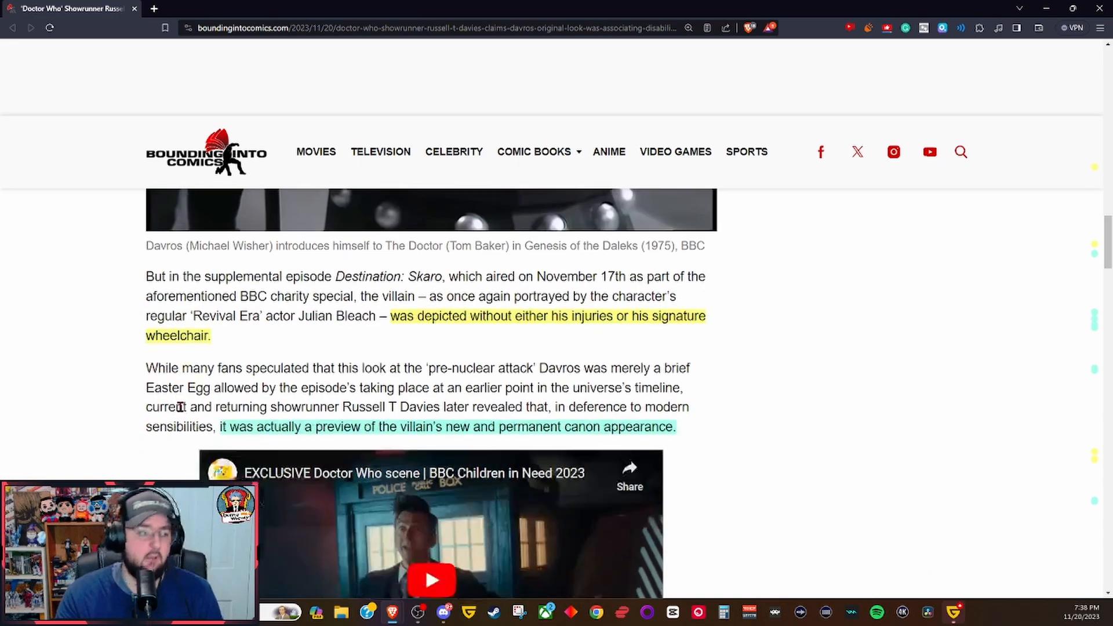
scroll("down", 3)
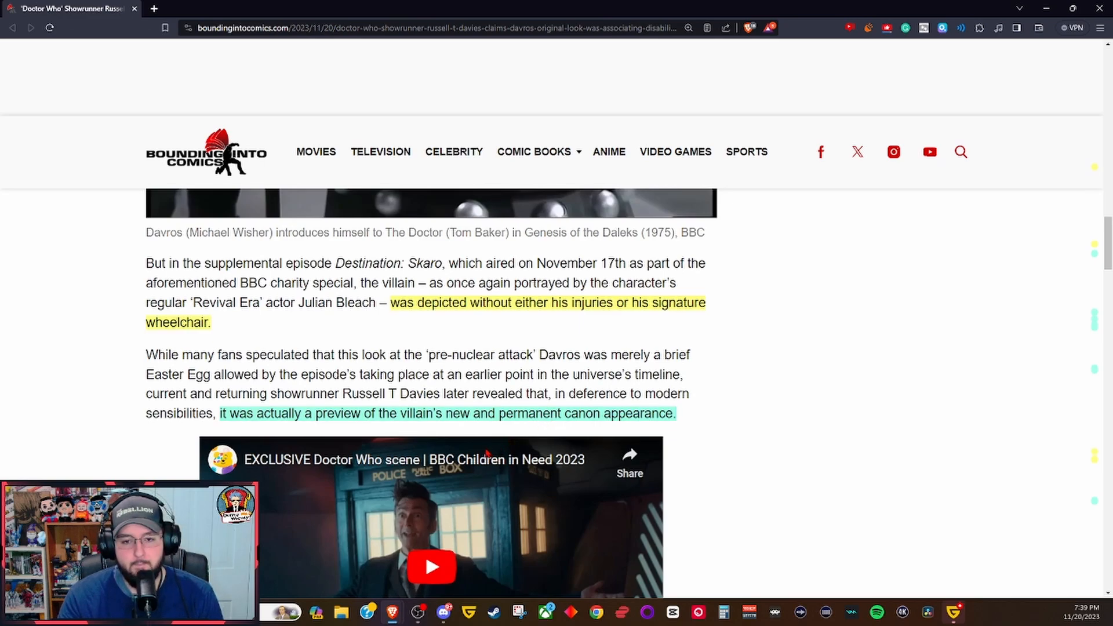
scroll("down", 3)
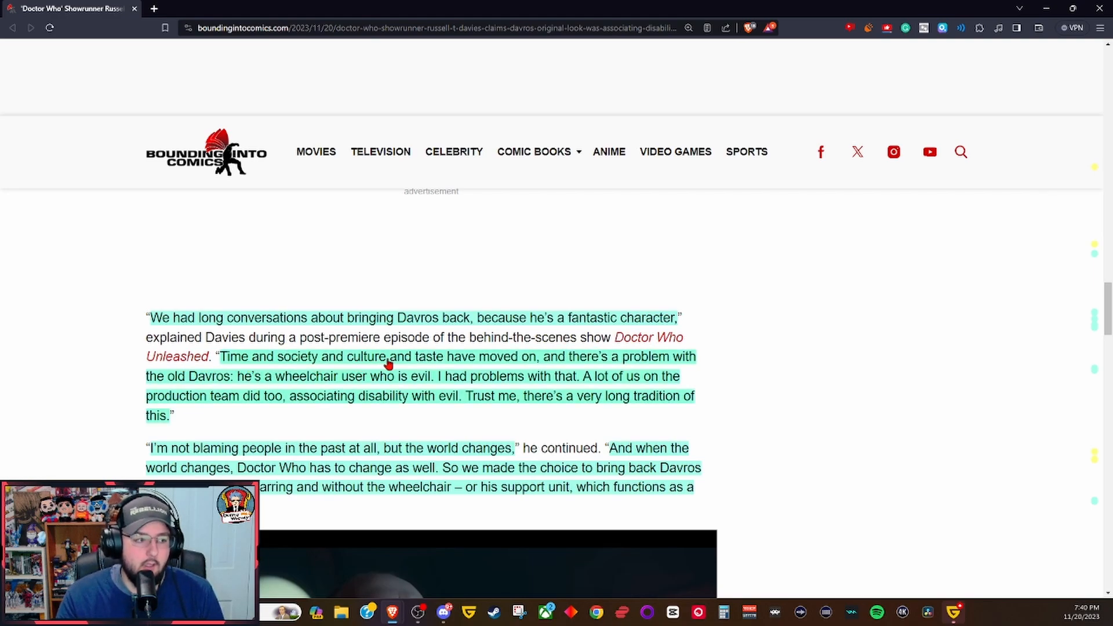
mouse_move(575, 368)
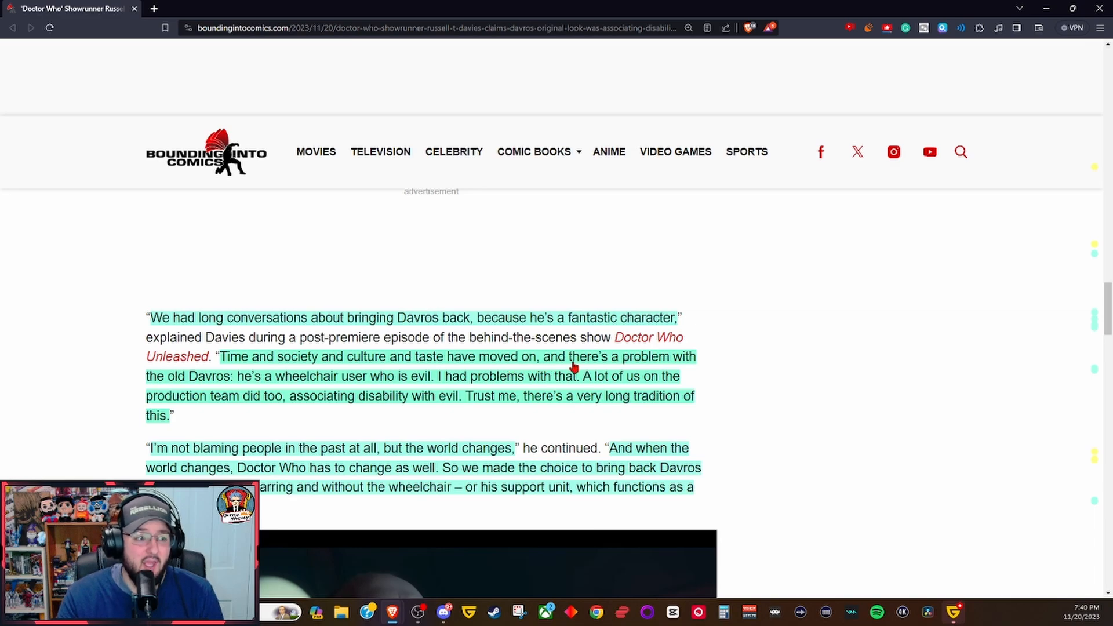
mouse_move(207, 384)
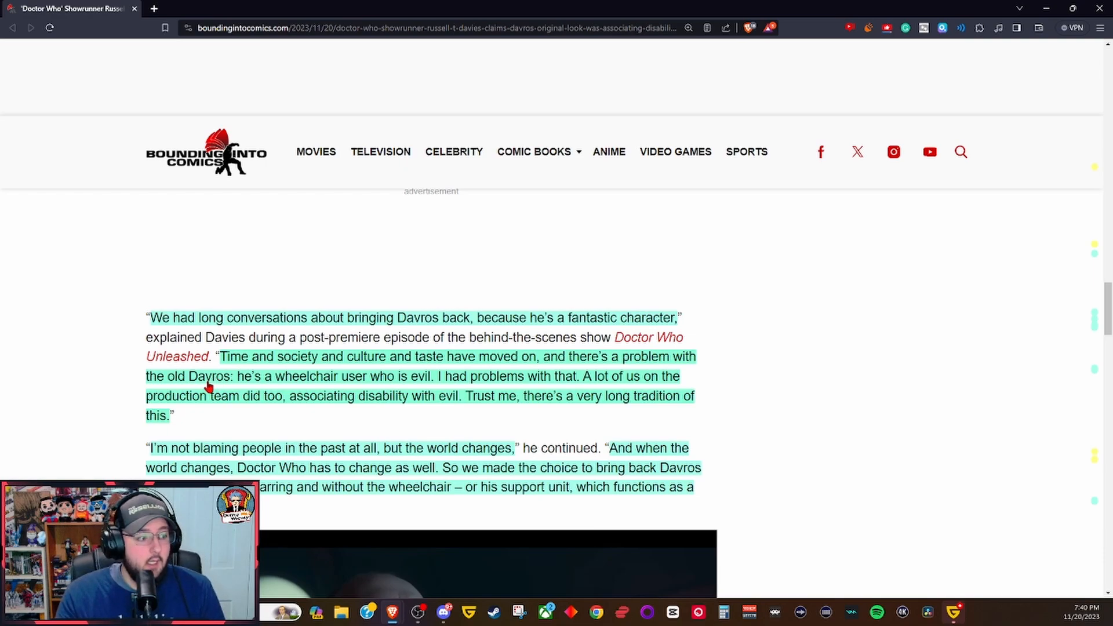
mouse_move(341, 390)
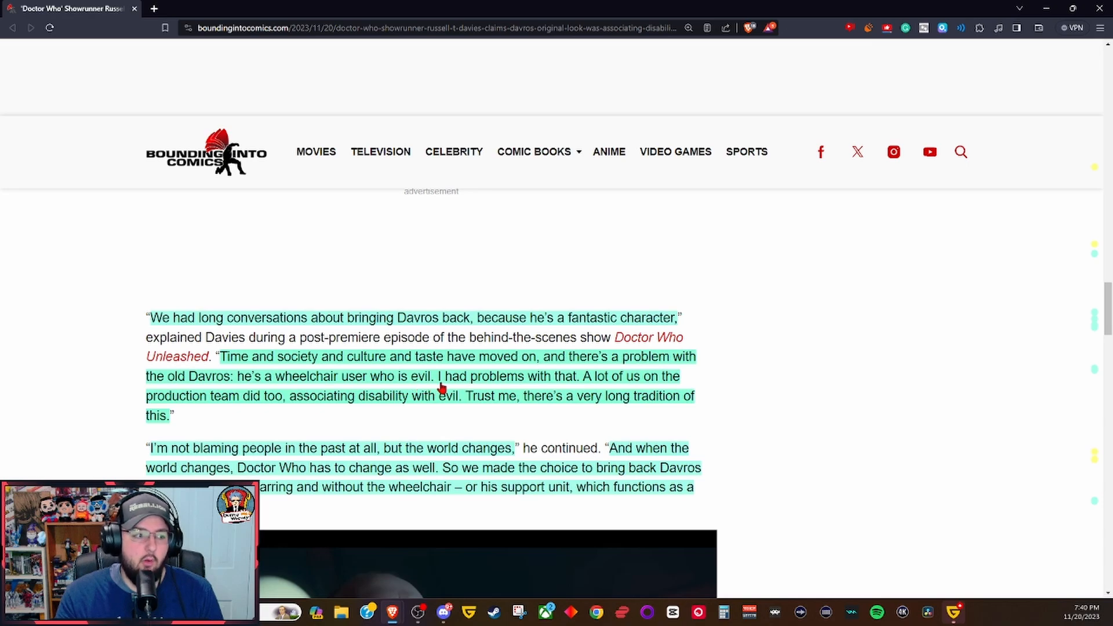
mouse_move(575, 388)
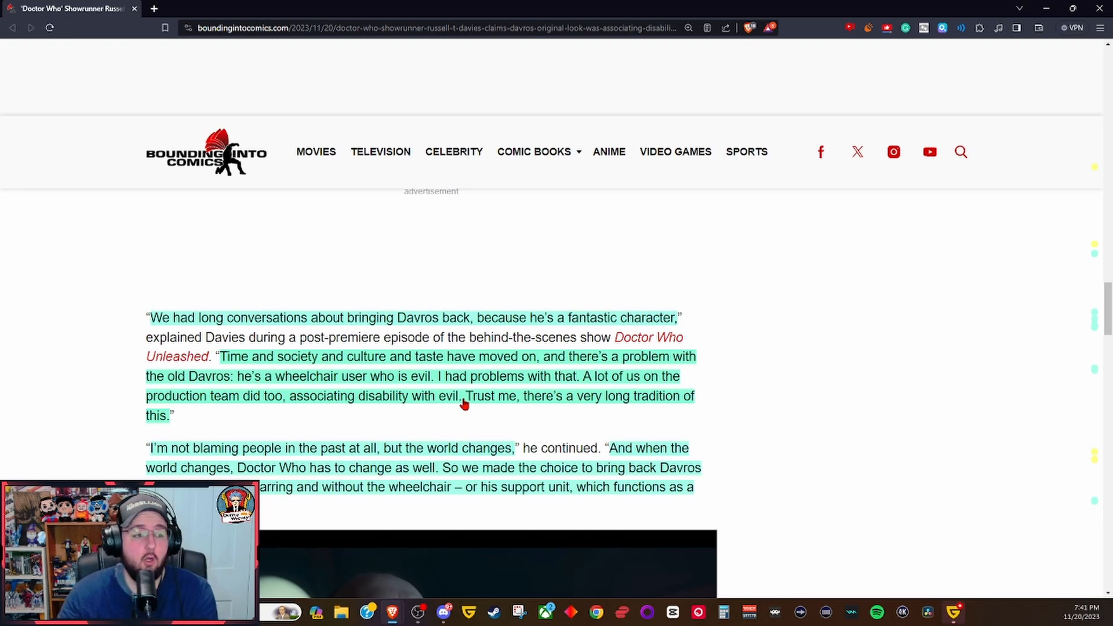
mouse_move(578, 405)
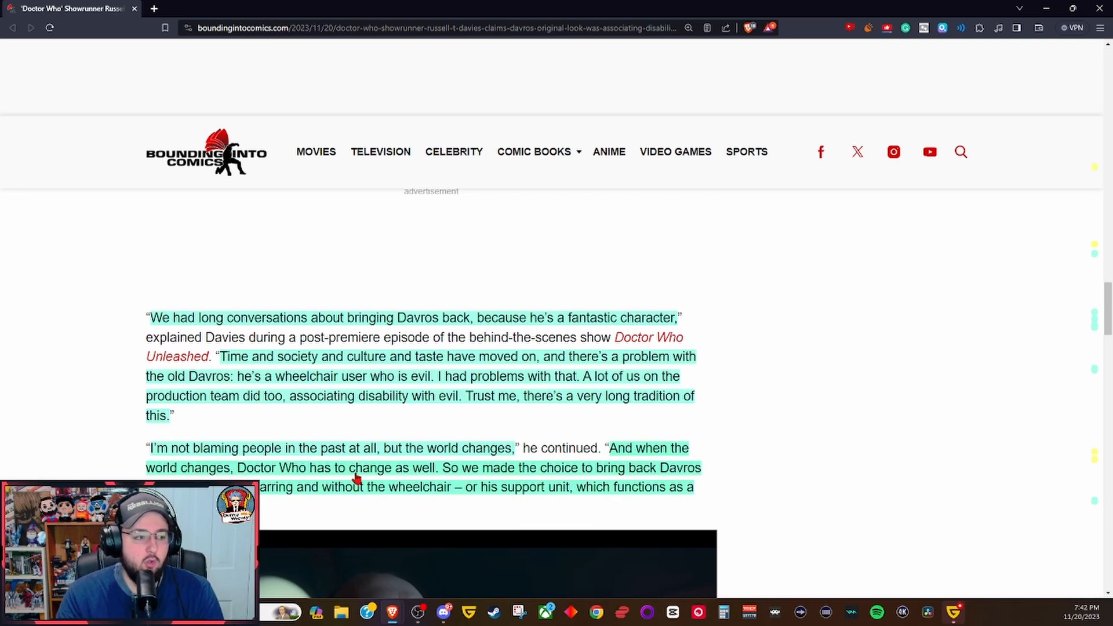
mouse_move(413, 476)
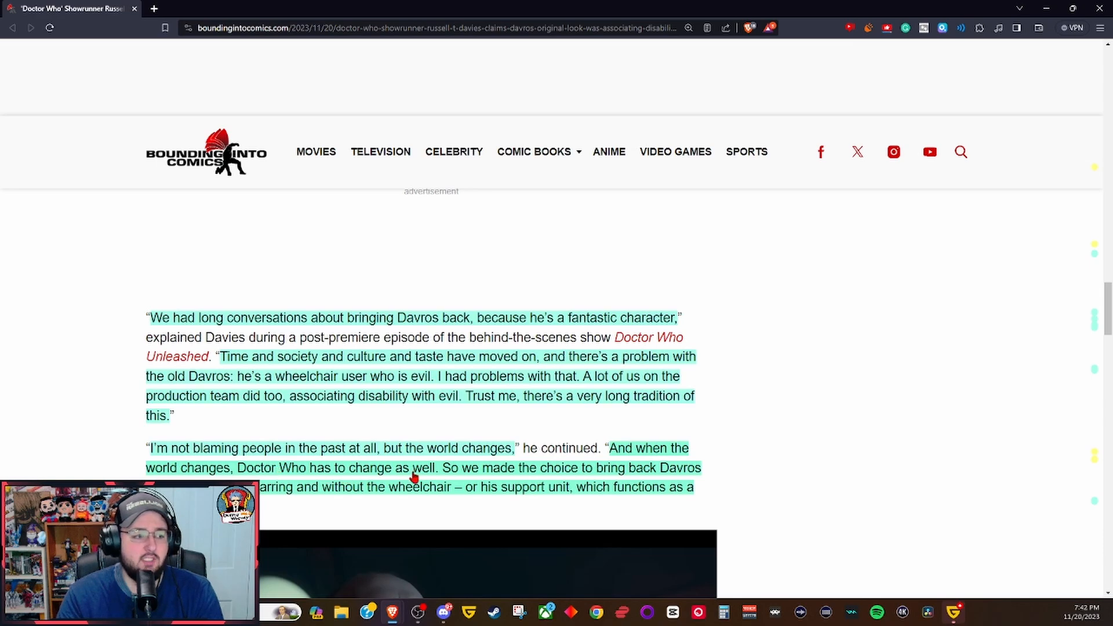
mouse_move(477, 482)
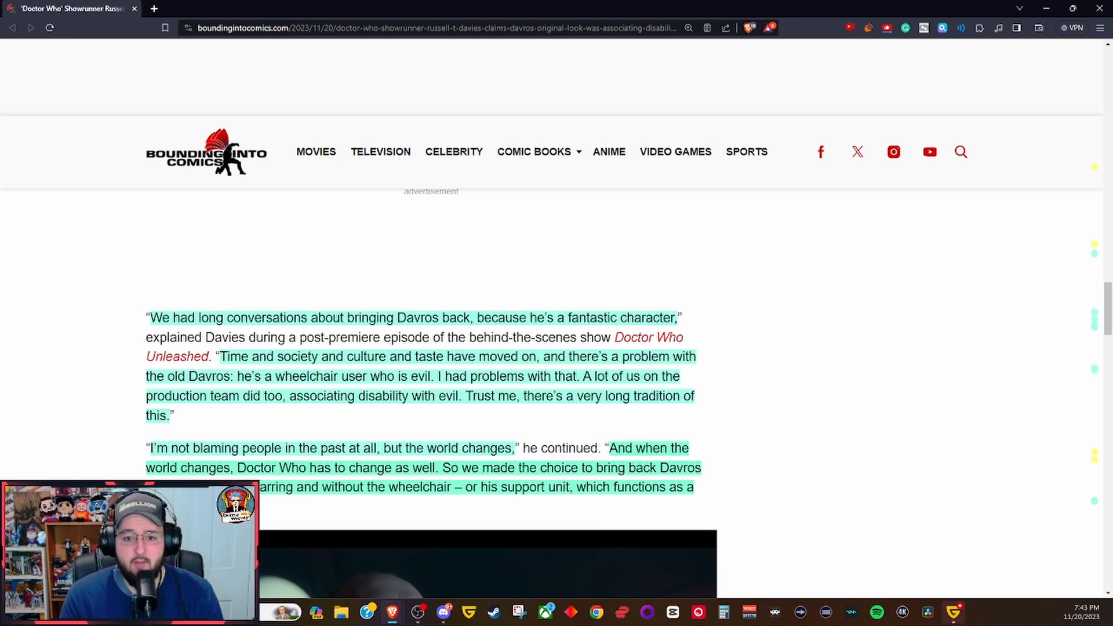
scroll("down", 3)
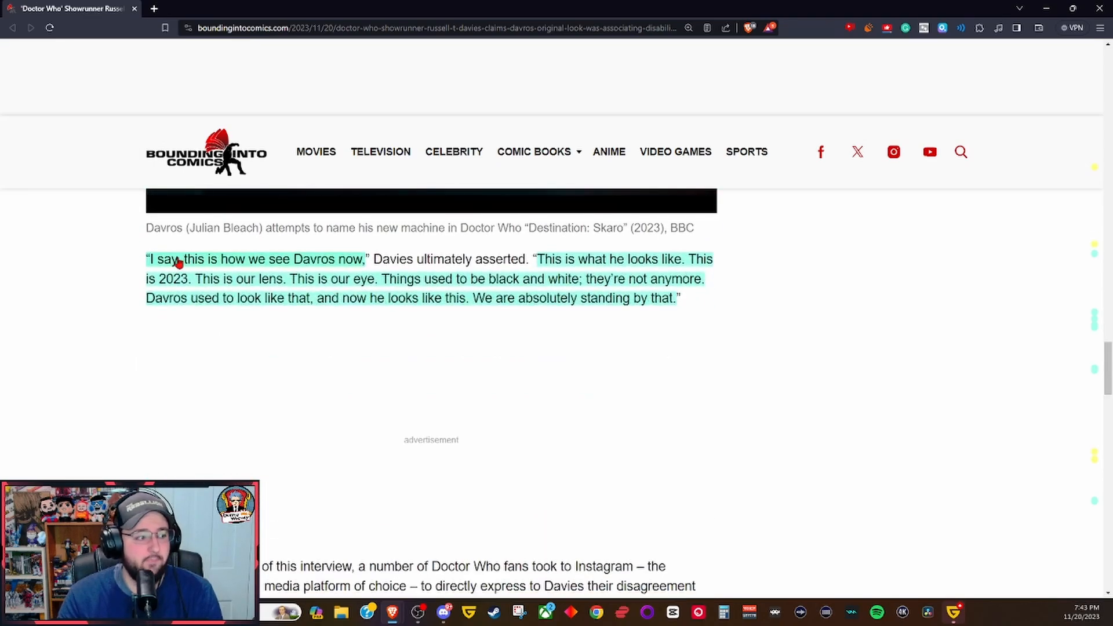
mouse_move(267, 267)
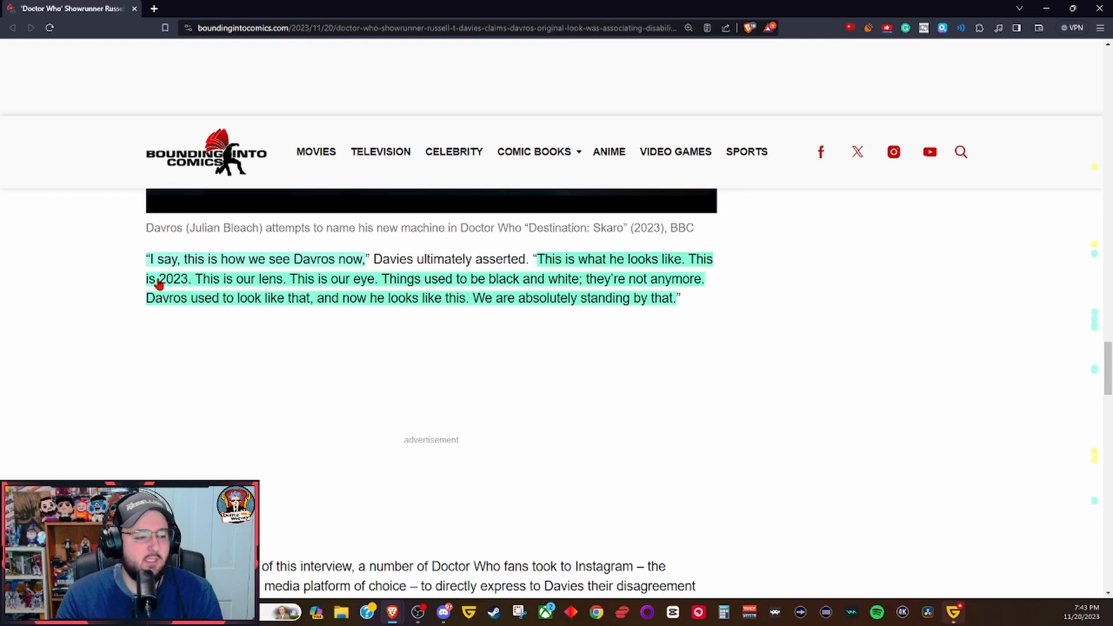
mouse_move(224, 288)
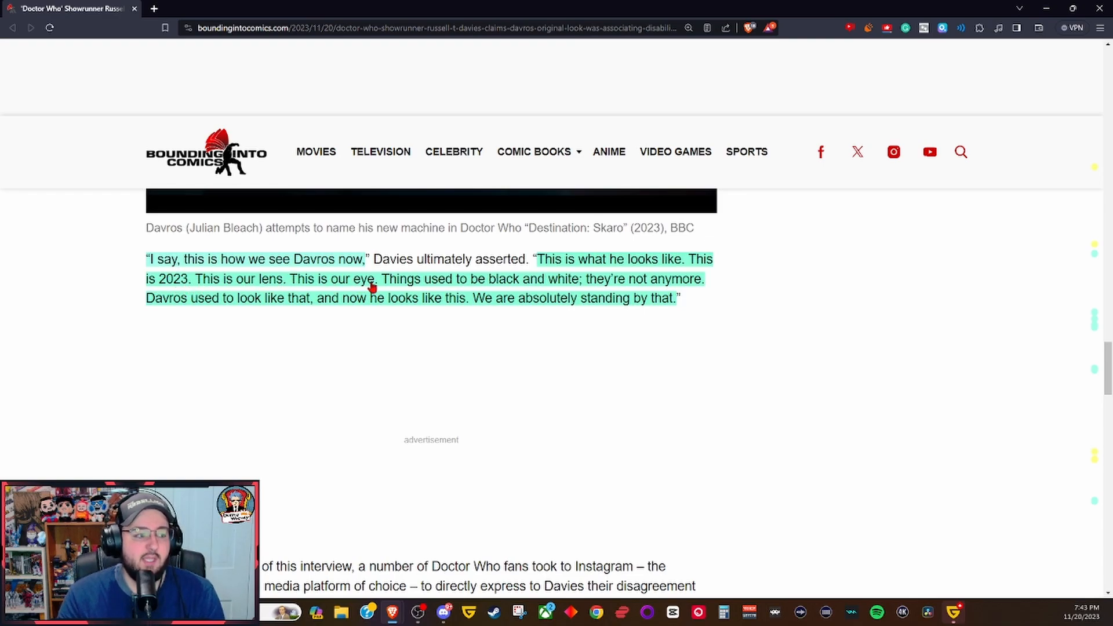
mouse_move(508, 290)
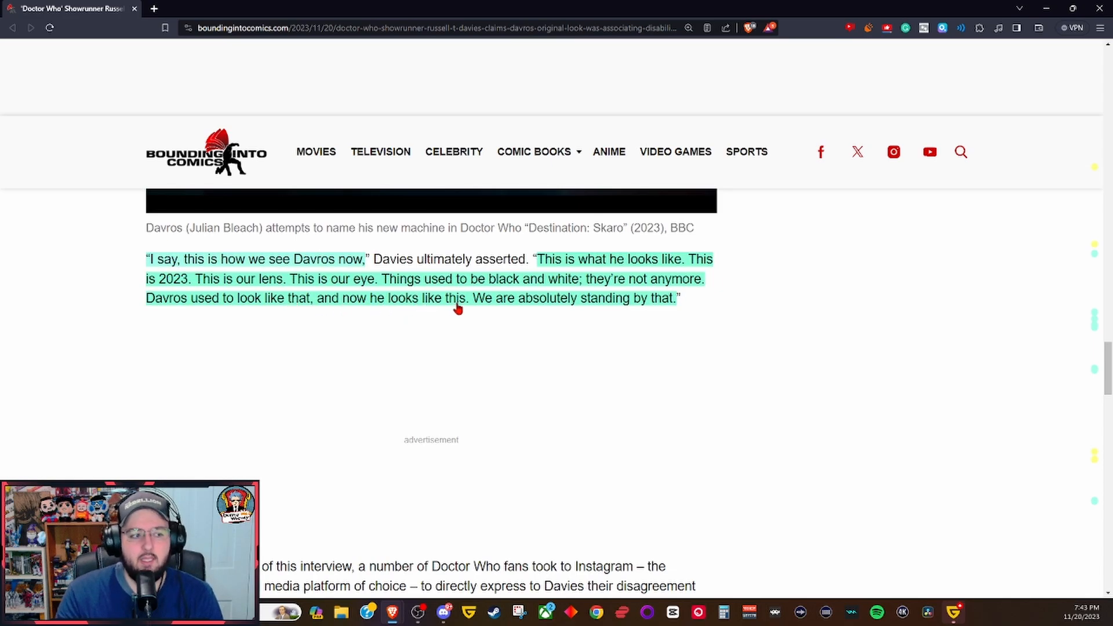
mouse_move(659, 315)
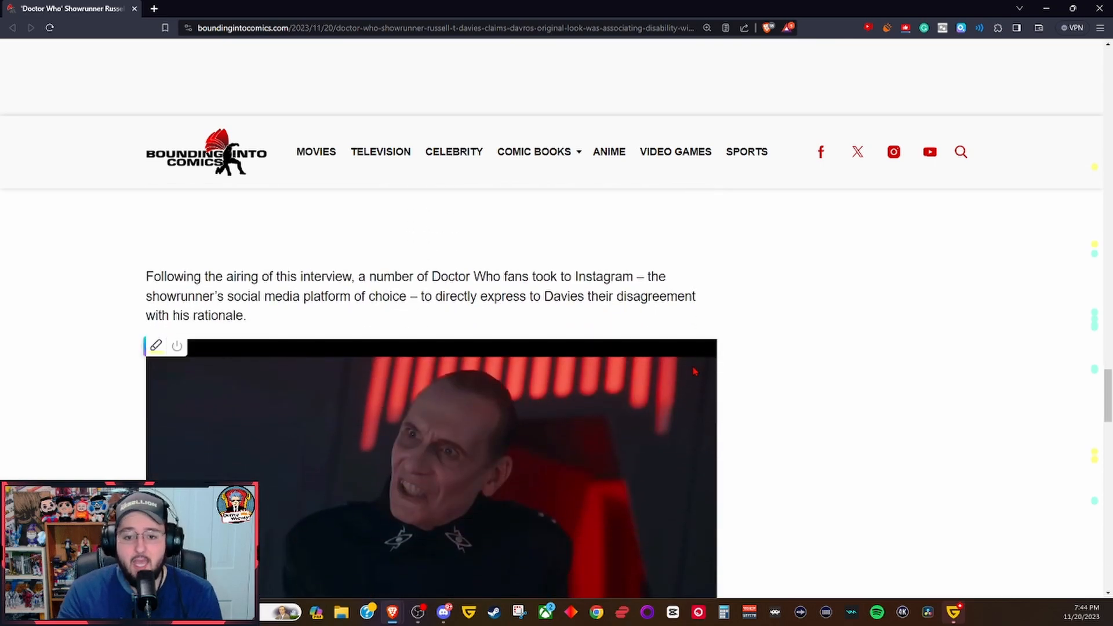
scroll("down", 3)
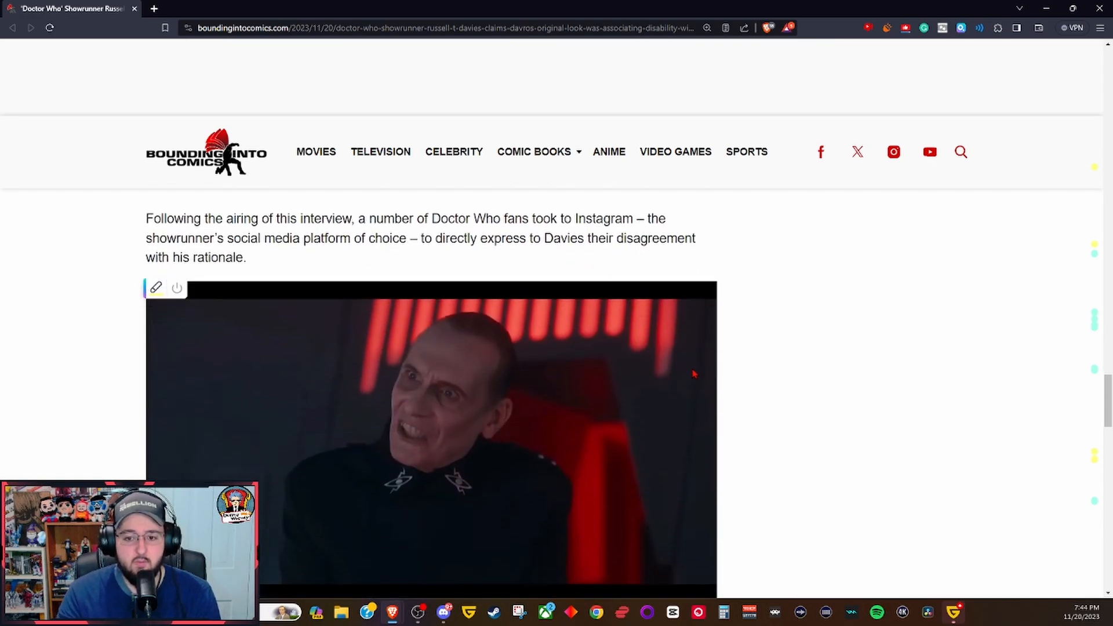
scroll("down", 3)
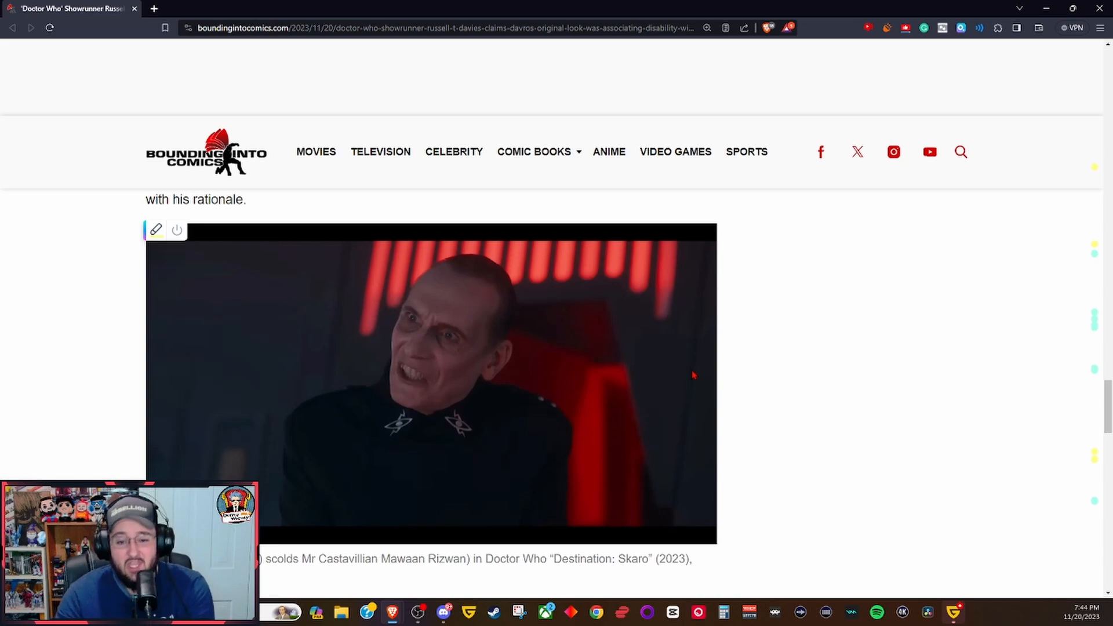
scroll("down", 3)
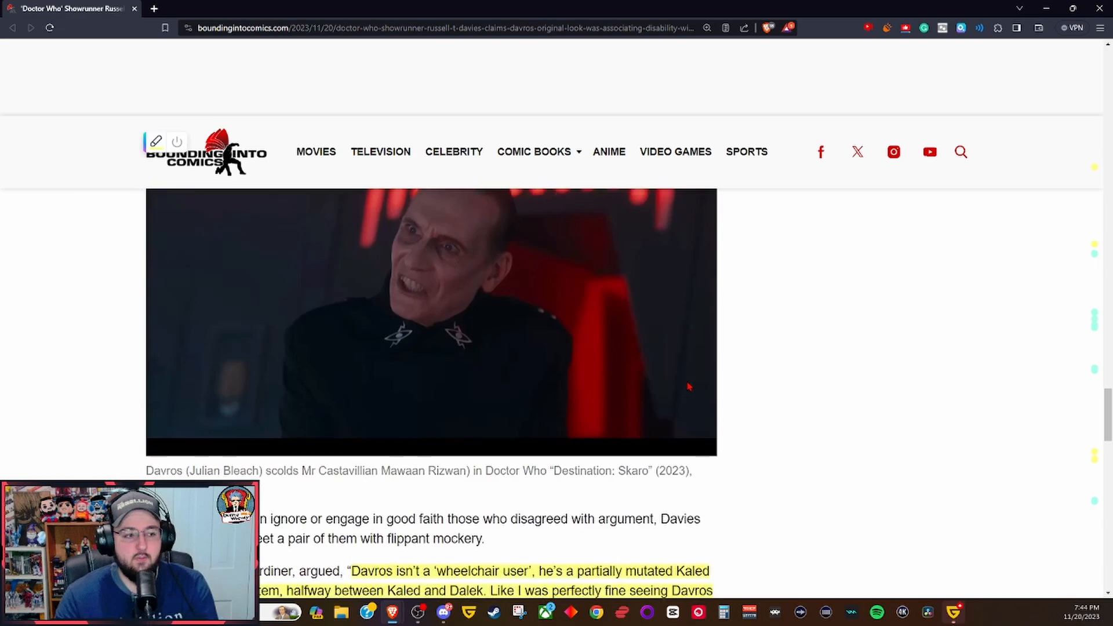
scroll("down", 3)
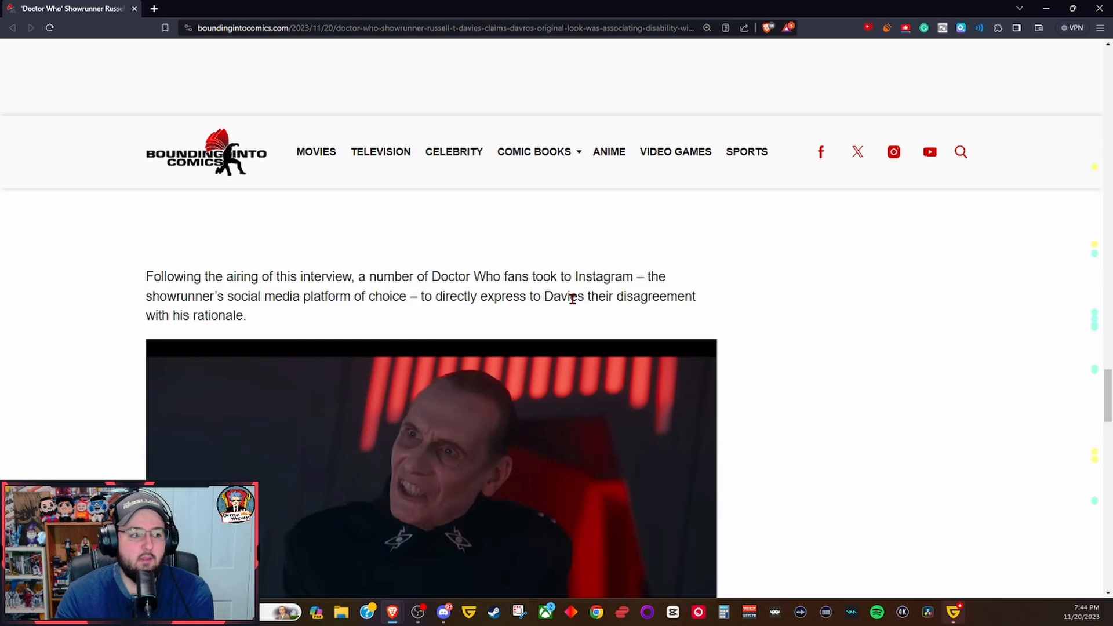
mouse_move(176, 317)
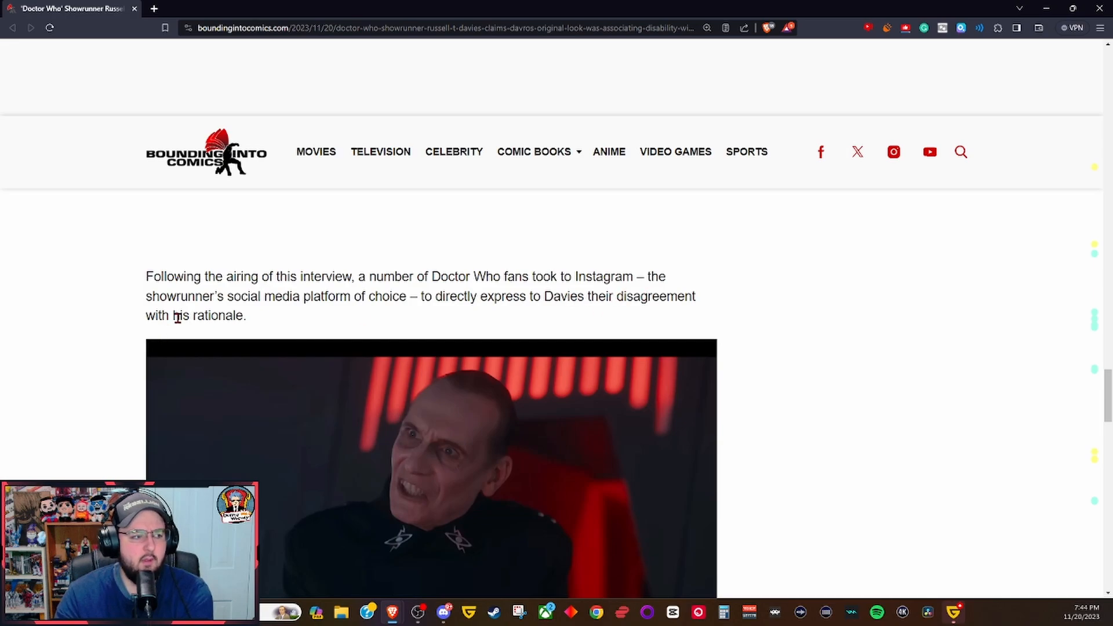
scroll("down", 3)
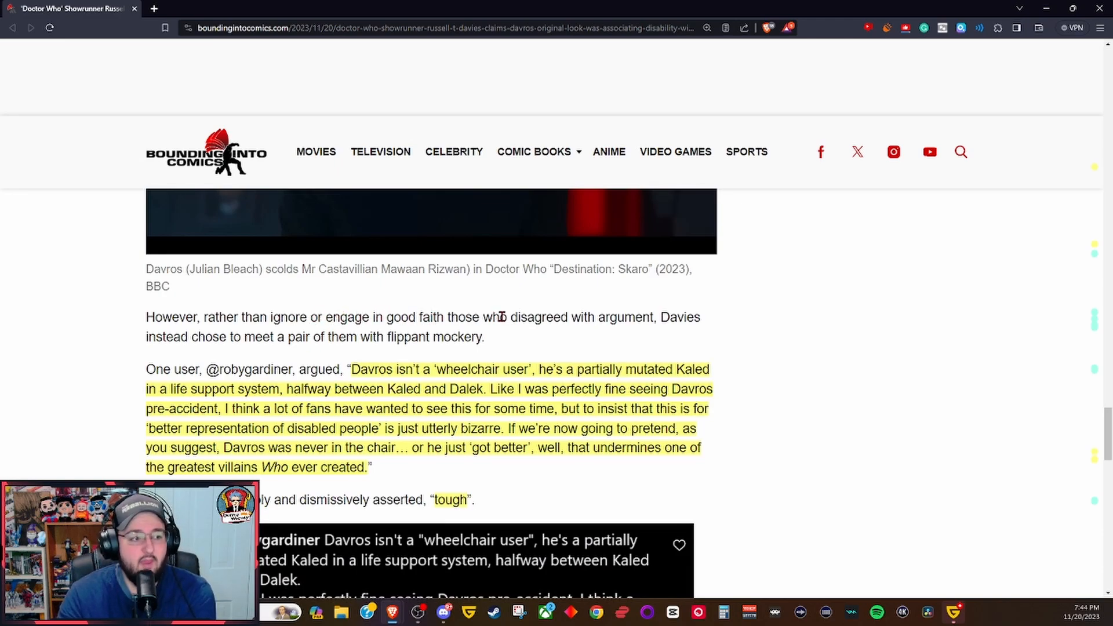
mouse_move(554, 331)
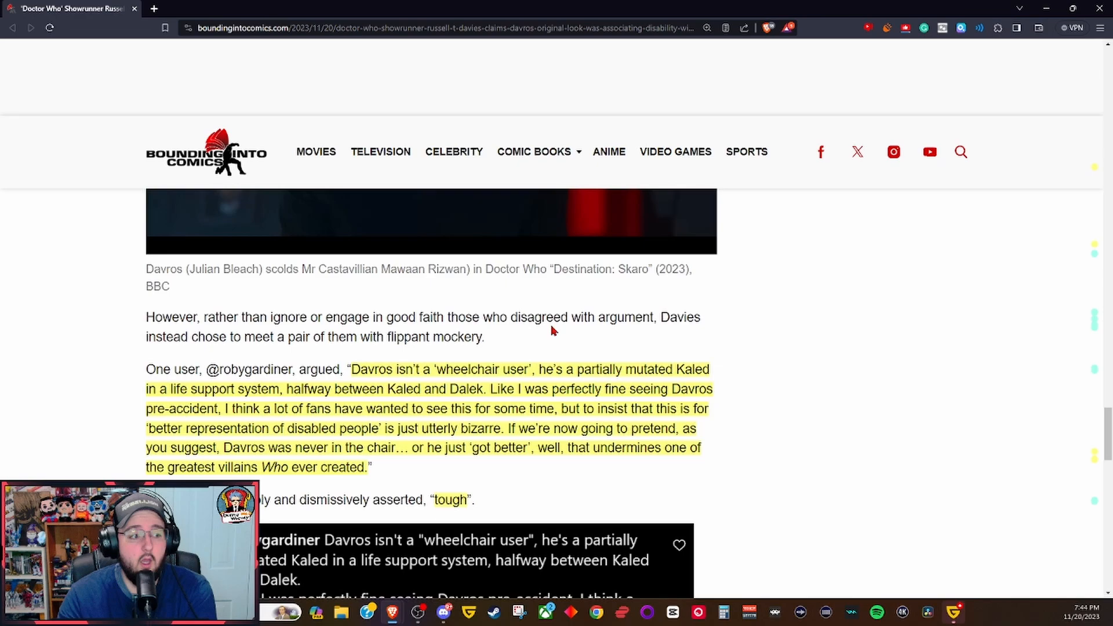
mouse_move(635, 315)
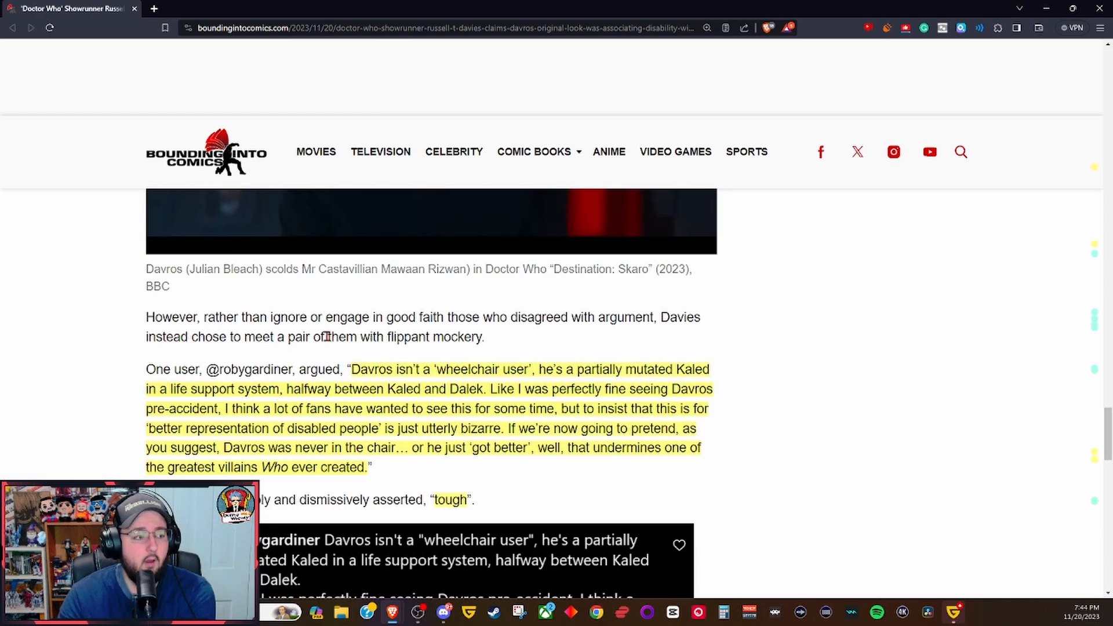
mouse_move(449, 337)
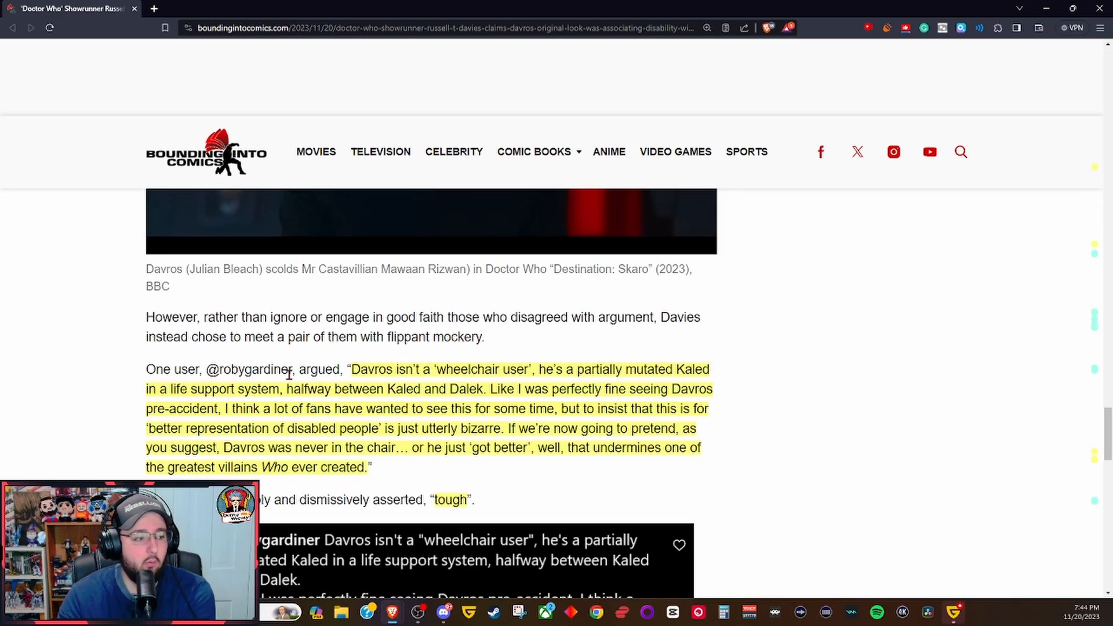
scroll("down", 3)
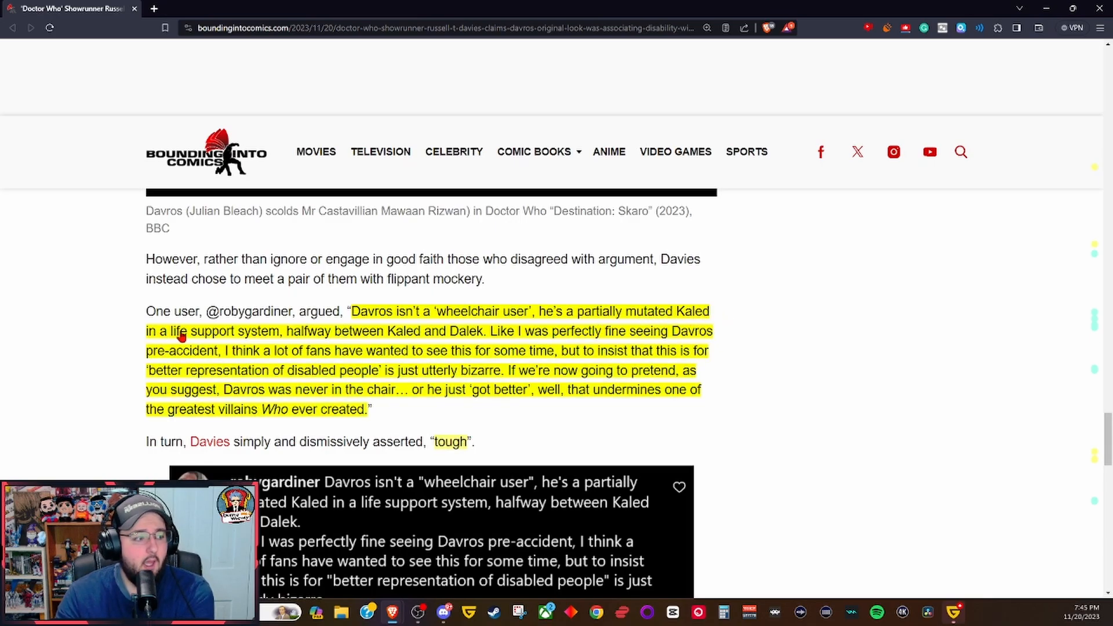
mouse_move(311, 336)
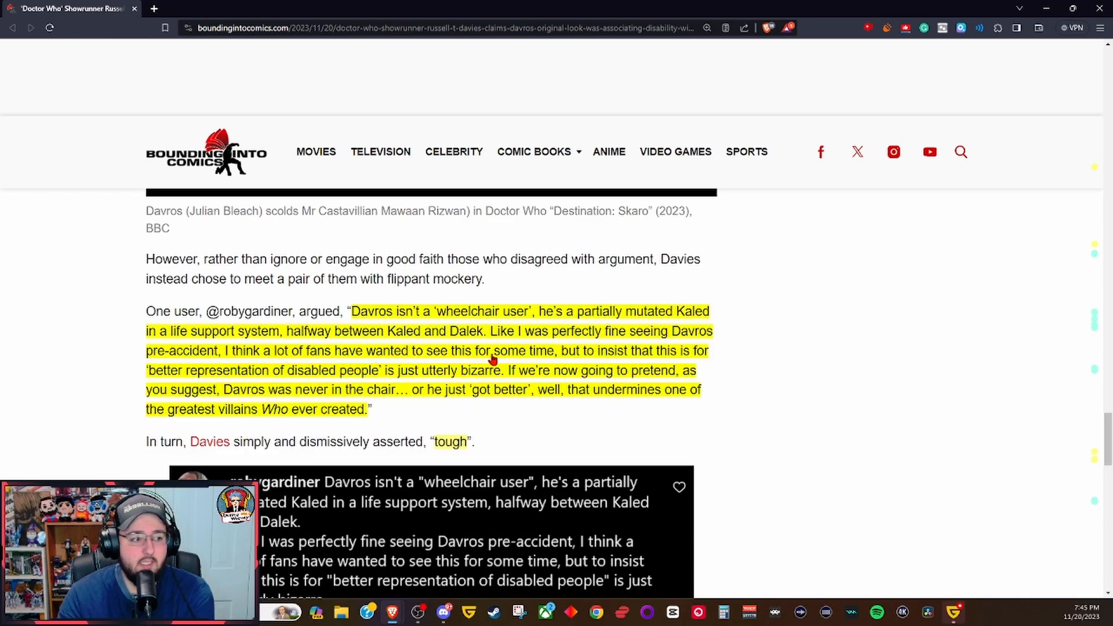
mouse_move(663, 362)
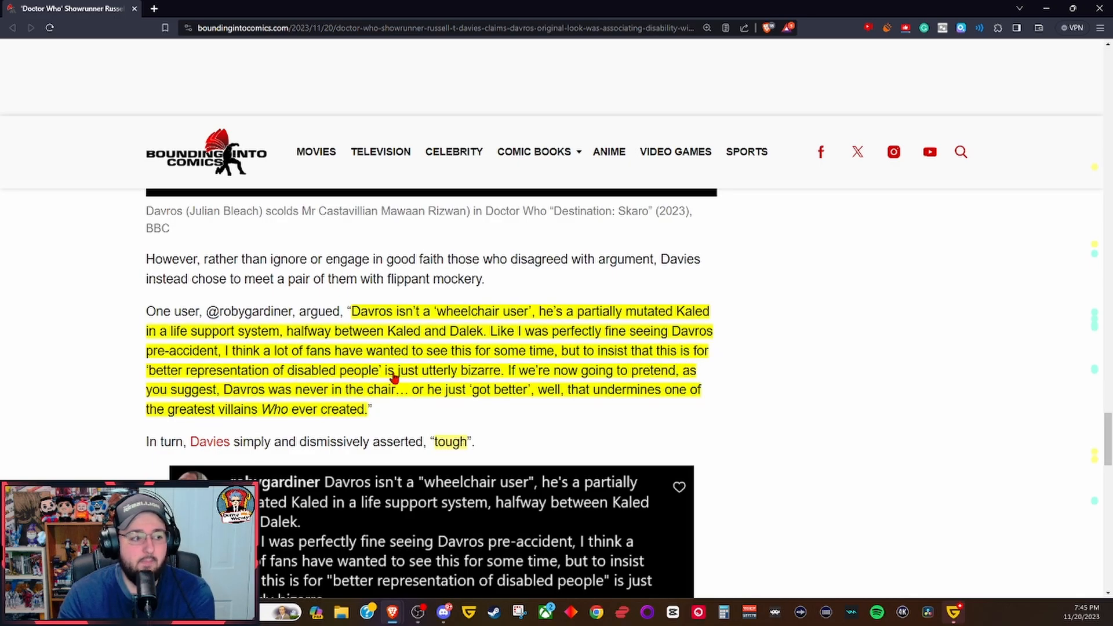
mouse_move(522, 381)
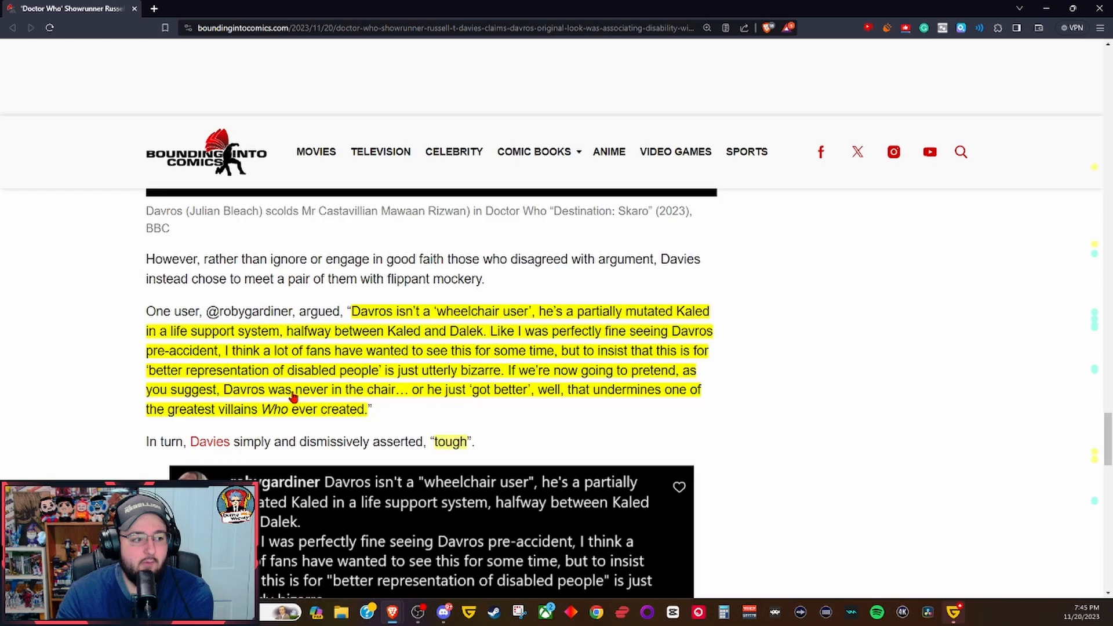
mouse_move(451, 398)
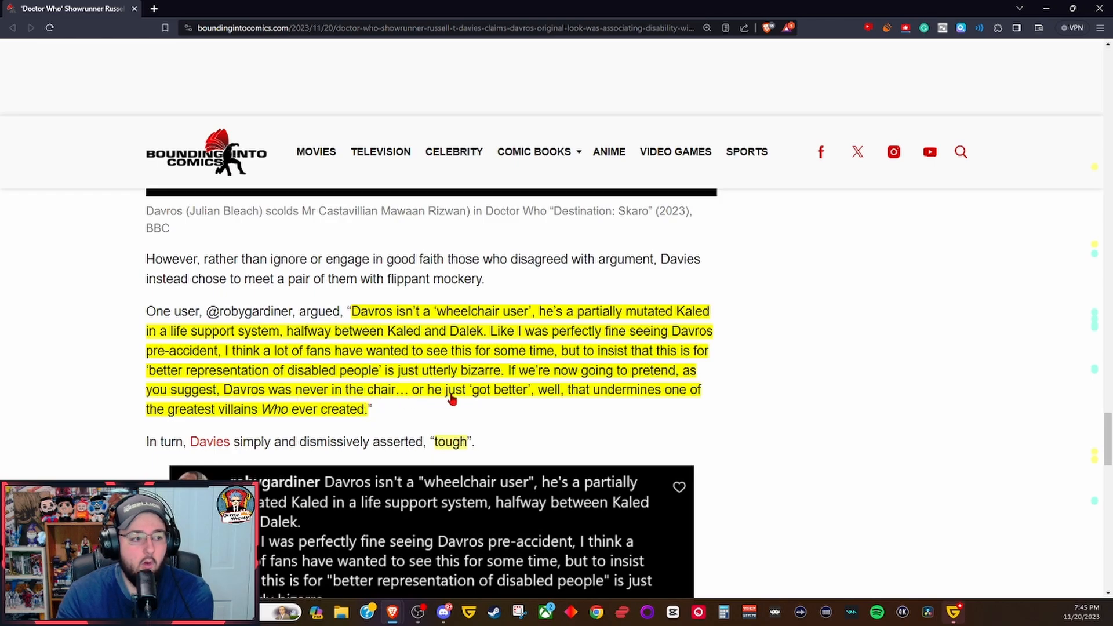
mouse_move(519, 401)
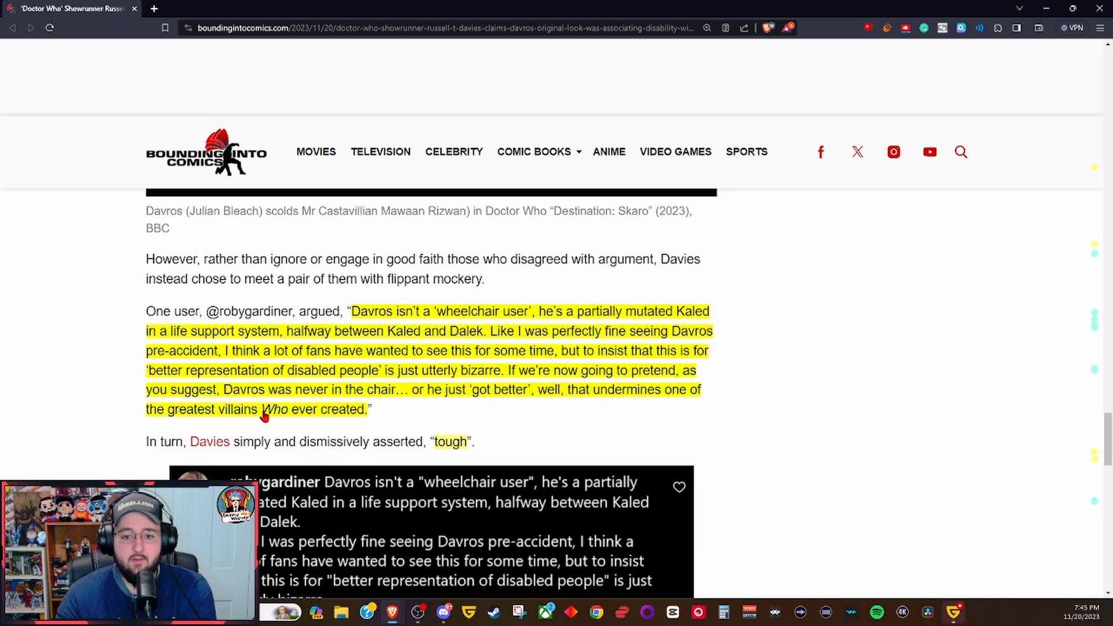
scroll("down", 3)
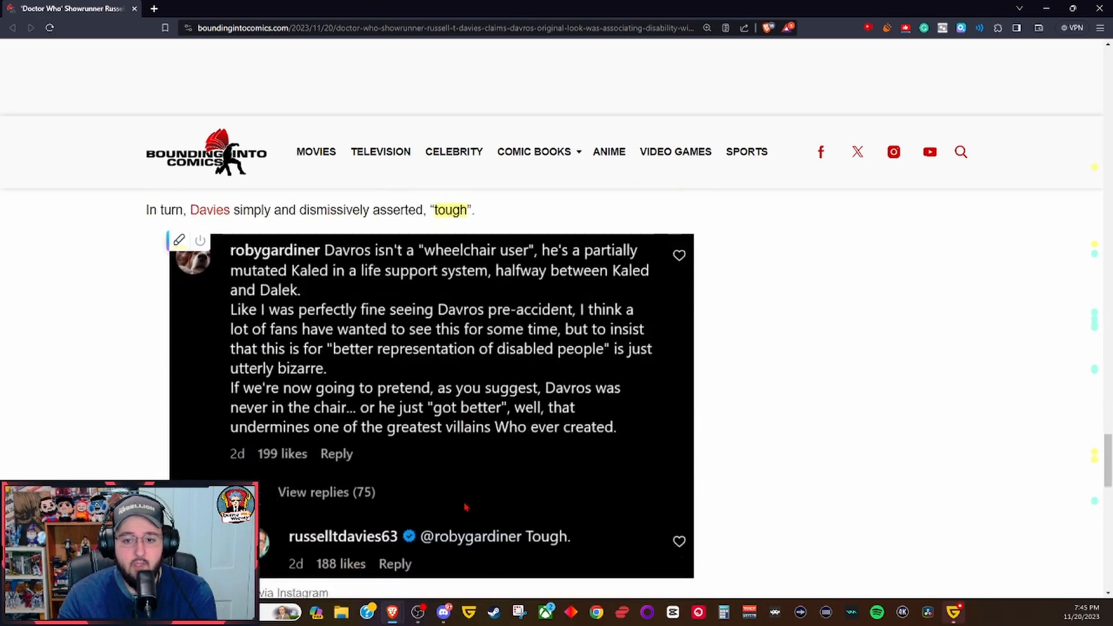
scroll("down", 3)
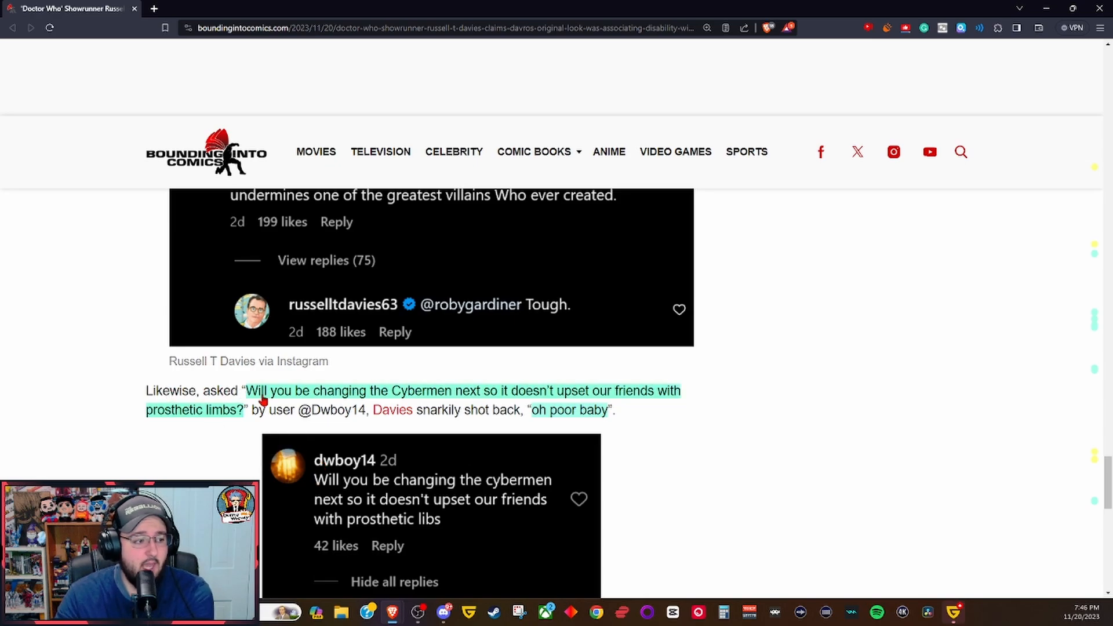
mouse_move(460, 398)
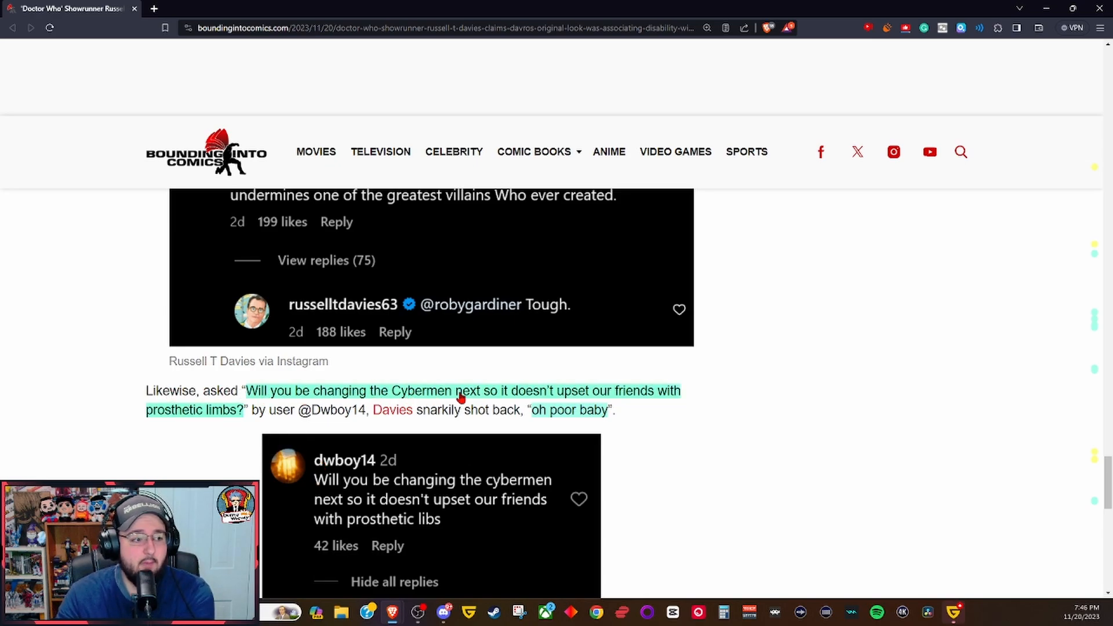
mouse_move(619, 402)
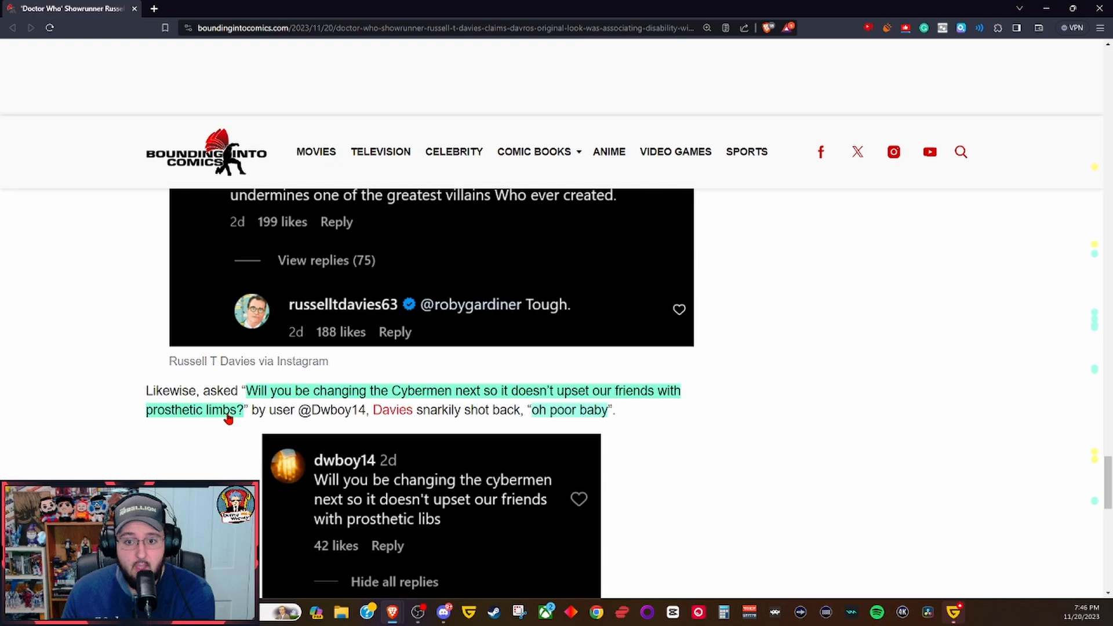
scroll("down", 3)
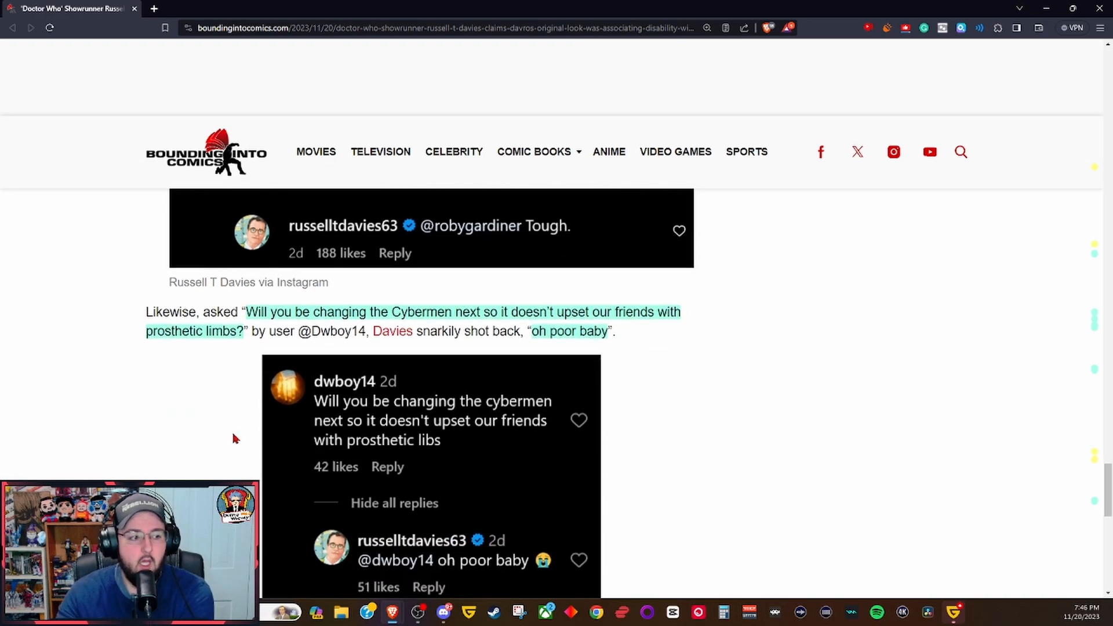
scroll("down", 3)
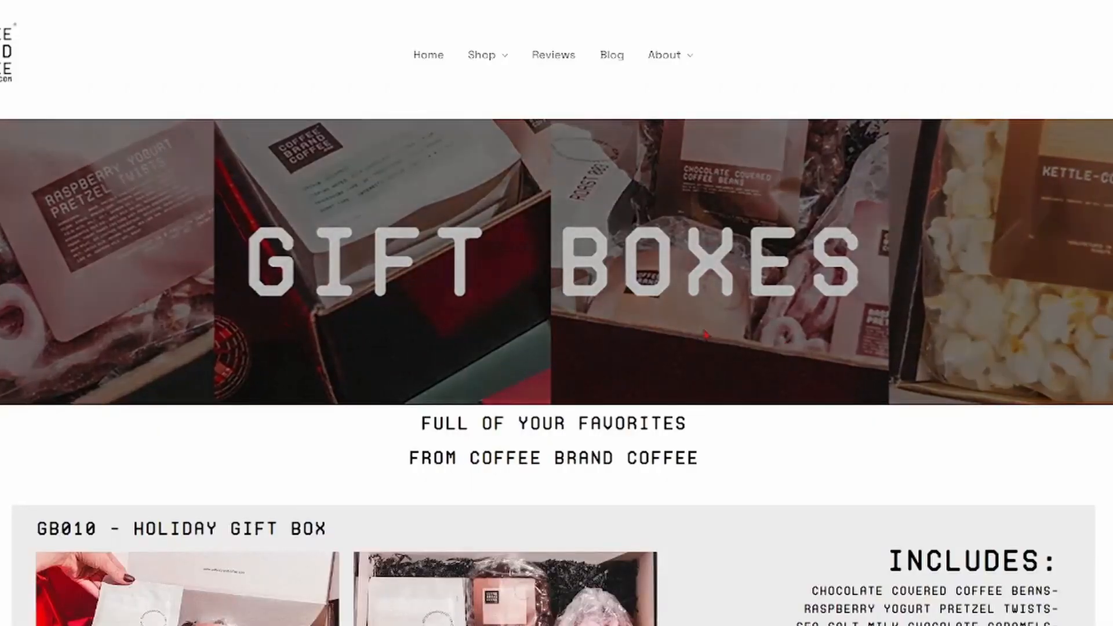
scroll("down", 3)
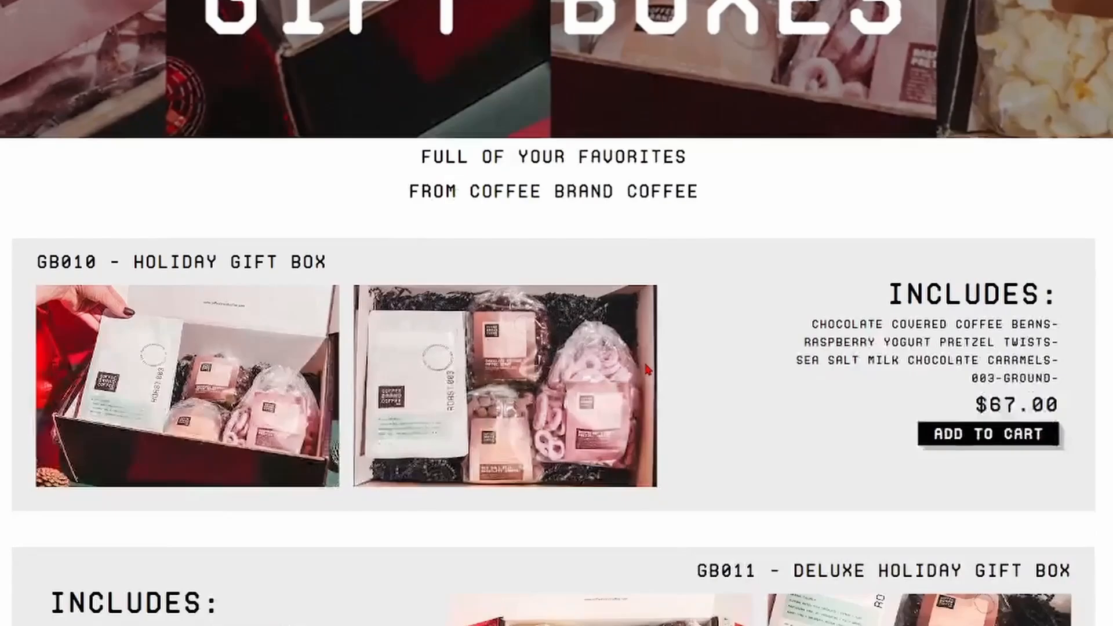
scroll("down", 3)
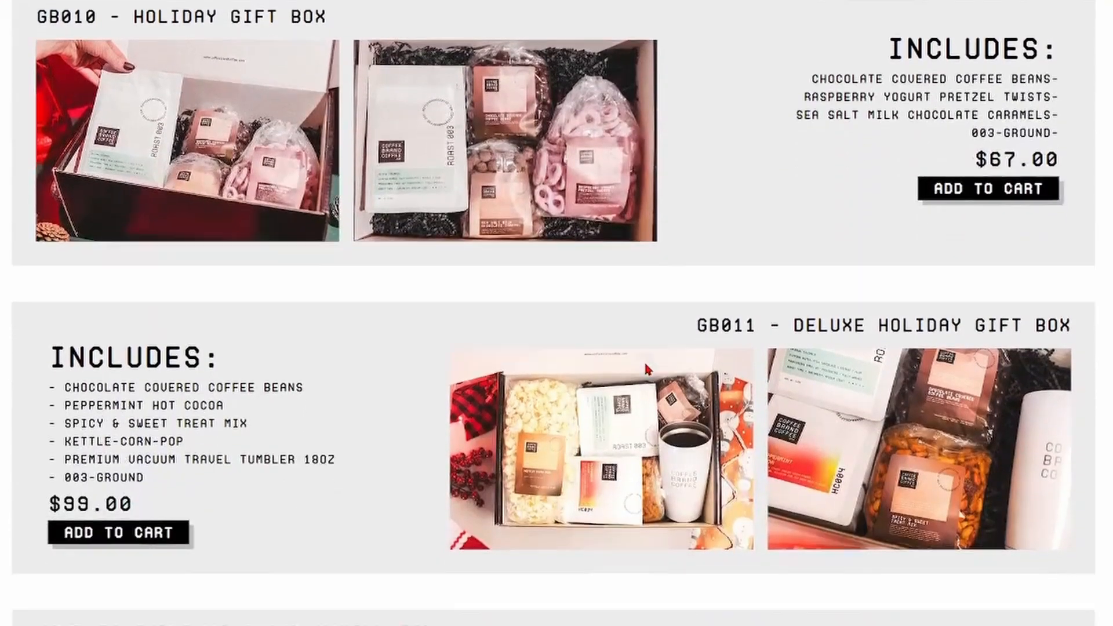
scroll("down", 3)
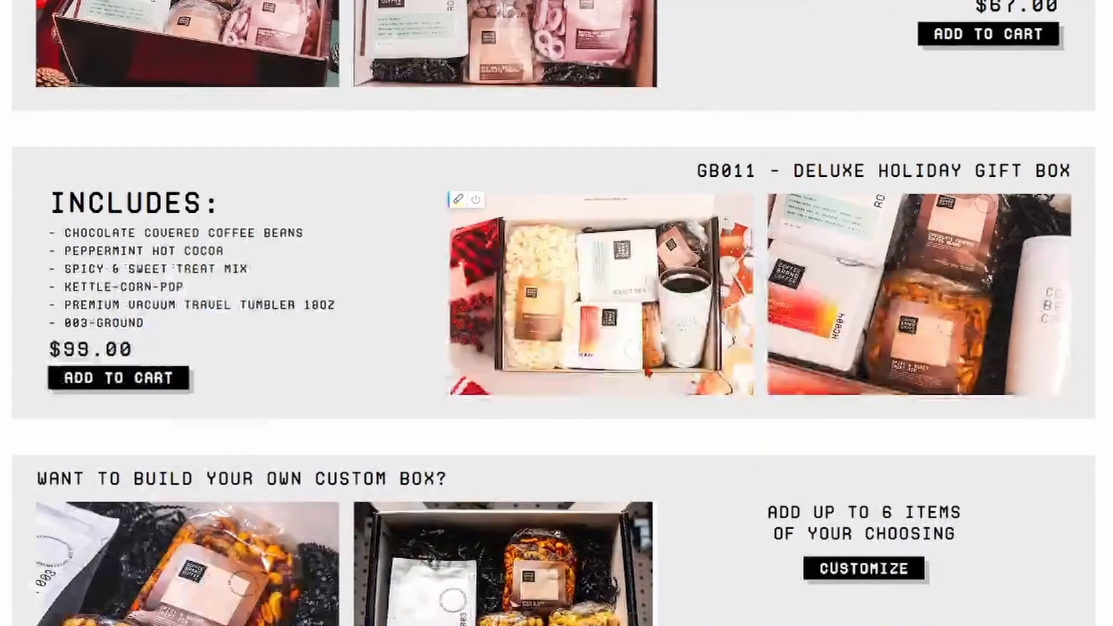
scroll("down", 3)
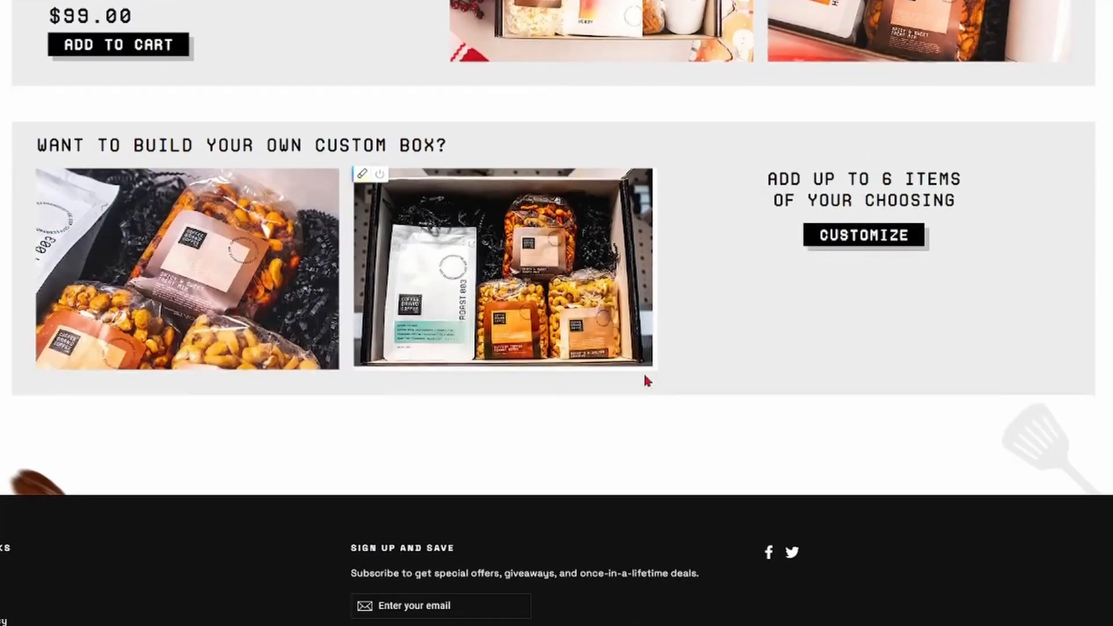
scroll("up", 3)
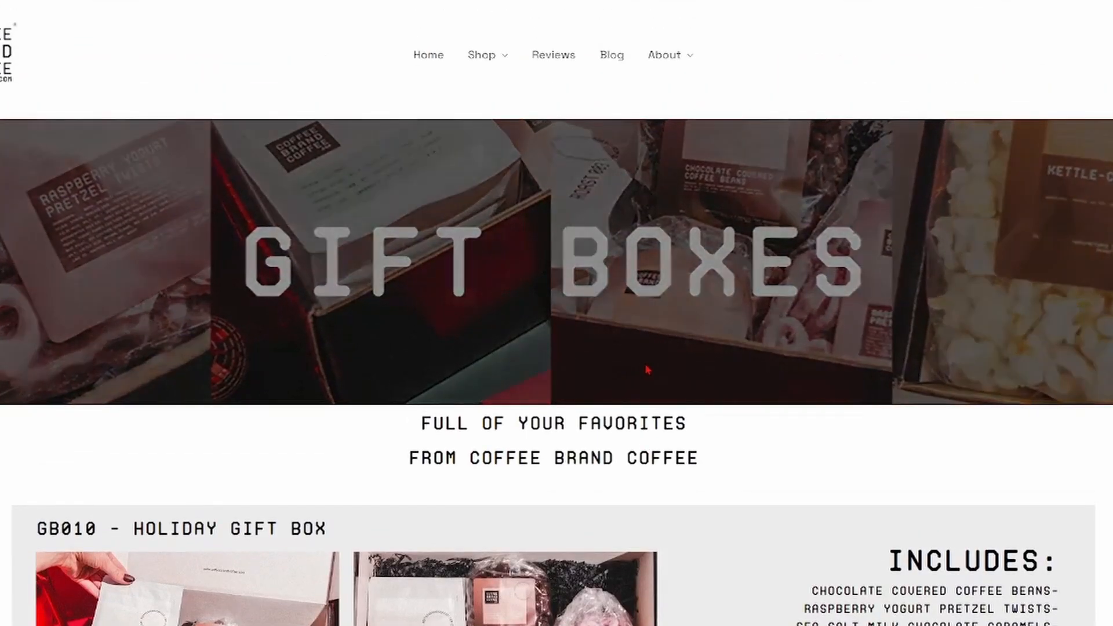
scroll("down", 3)
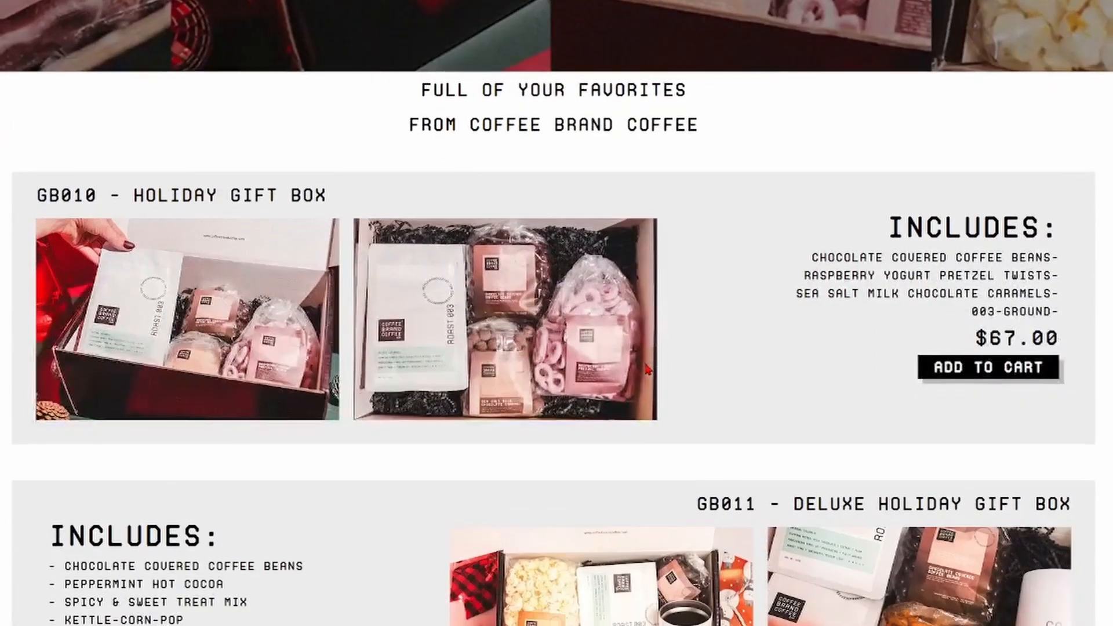
scroll("down", 3)
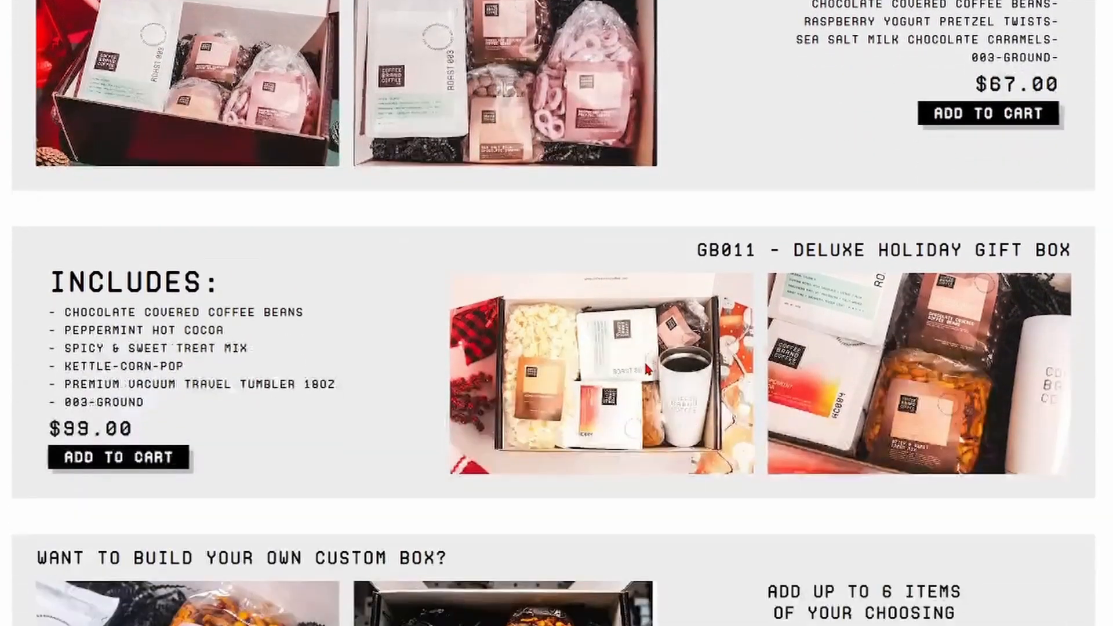
scroll("down", 3)
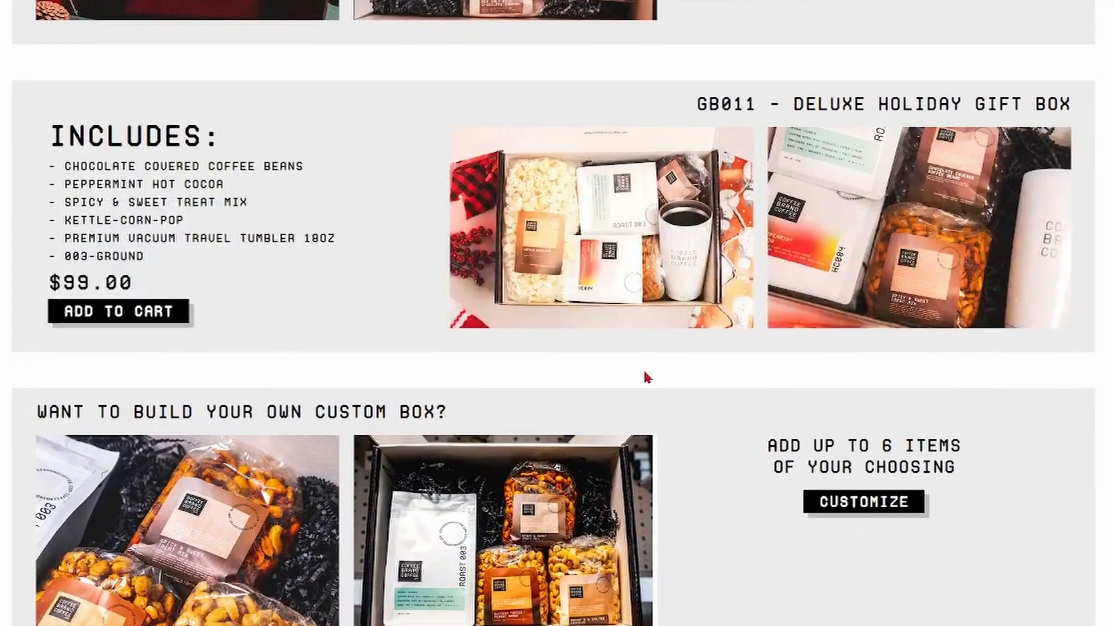
scroll("down", 3)
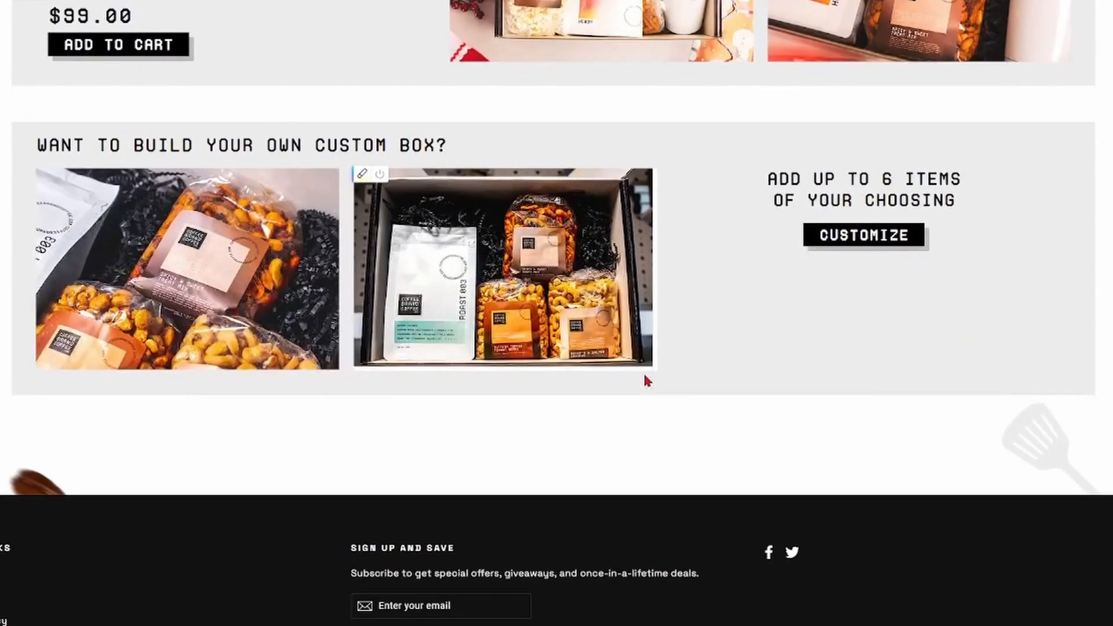